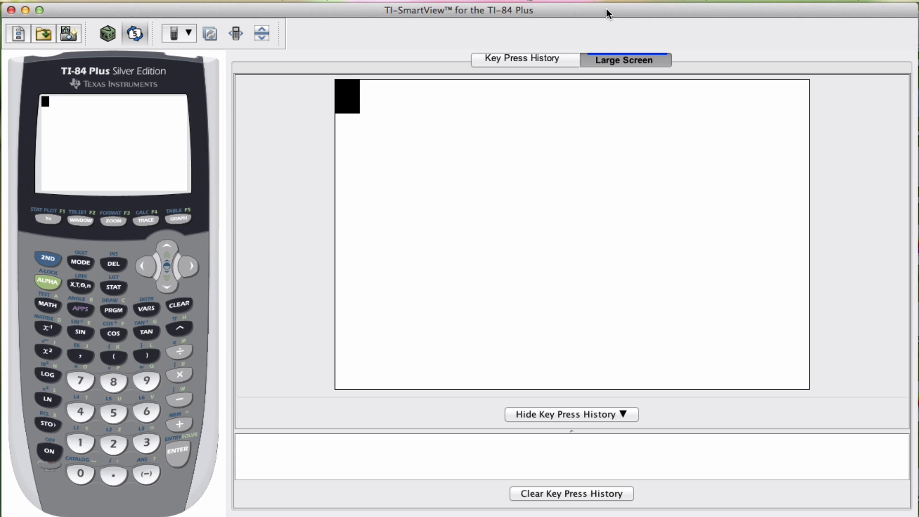
mouse_move(305, 123)
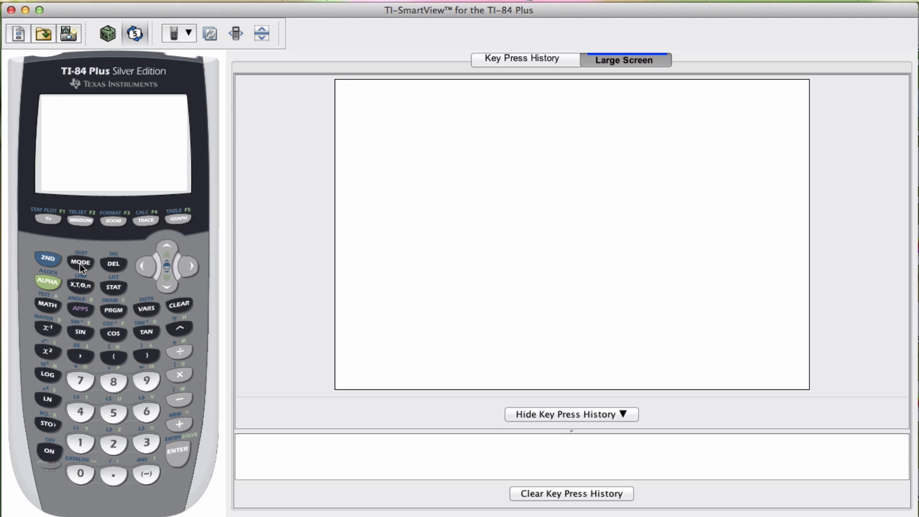
Switch the angle mode from Radian to Degree, then quit to the home screen
left_click(80, 262)
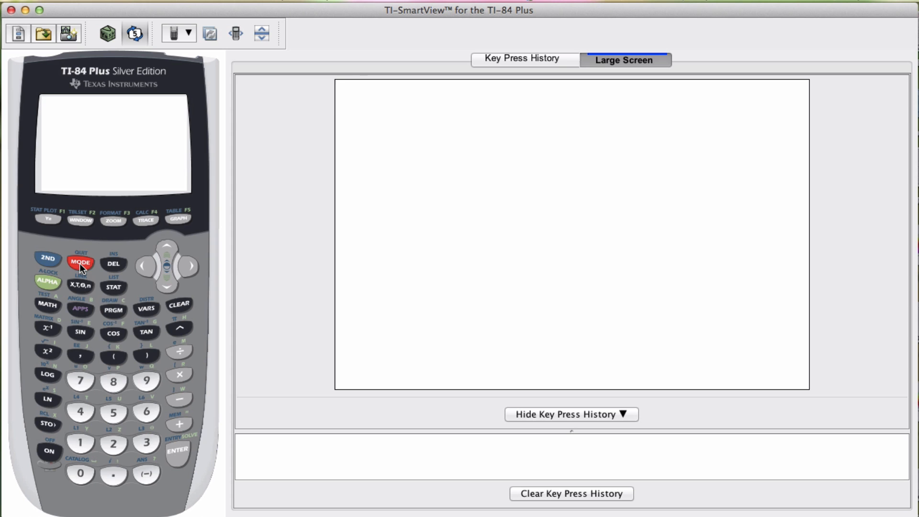
left_click(81, 263)
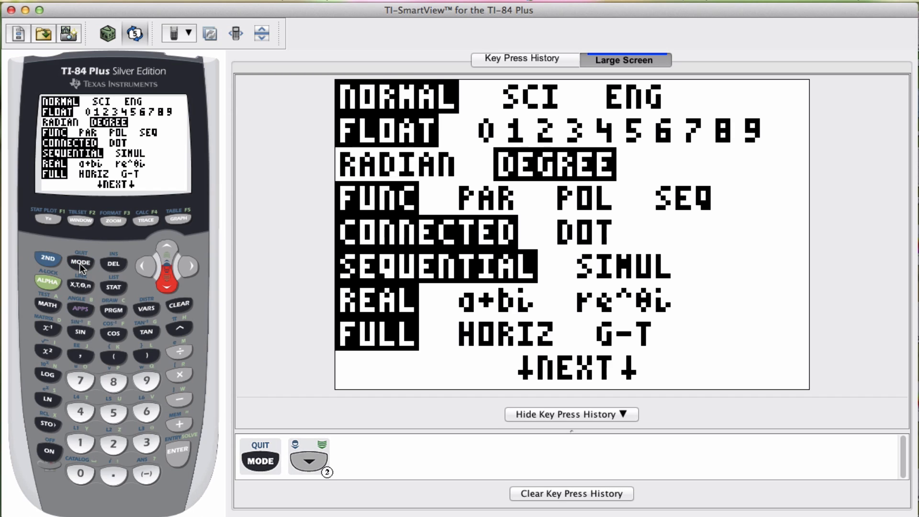
left_click(166, 245)
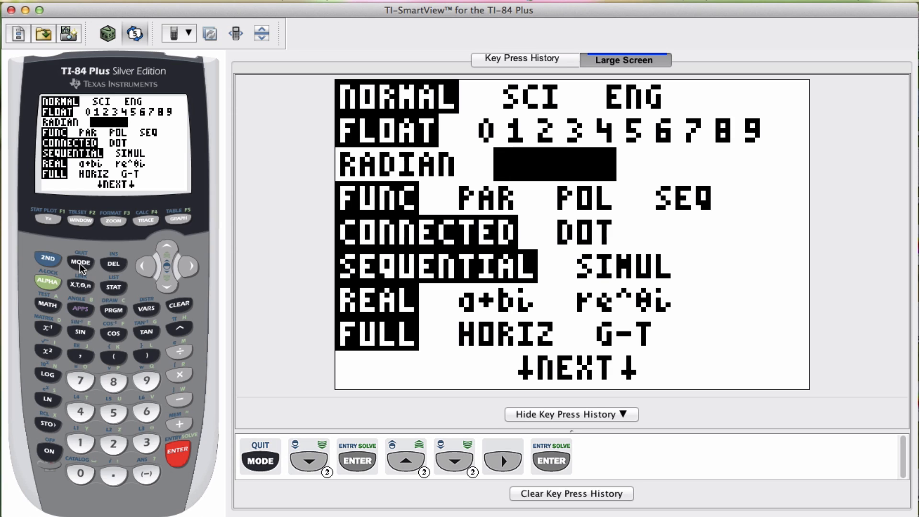
mouse_move(28, 267)
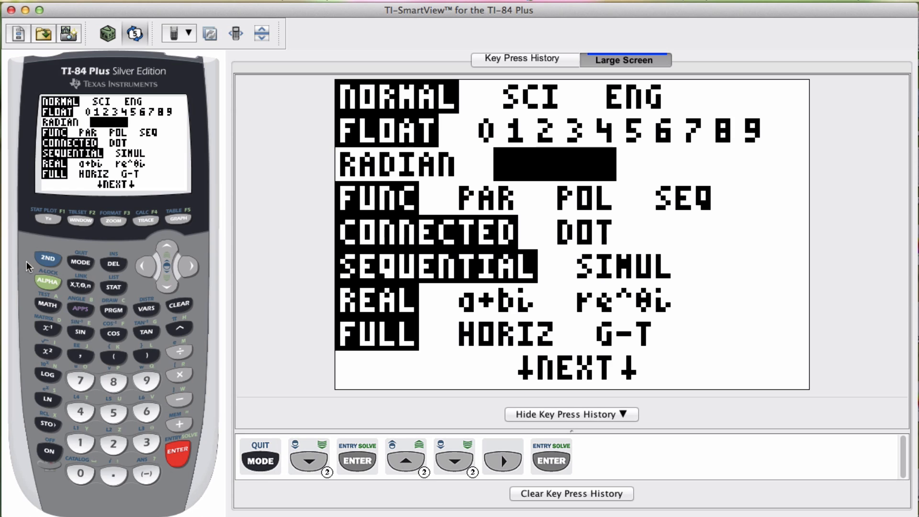
left_click(47, 259)
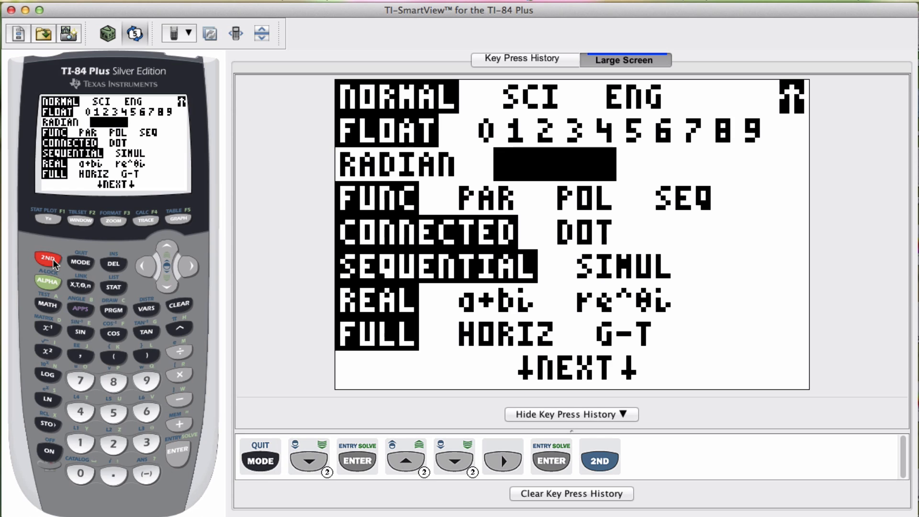
left_click(81, 262)
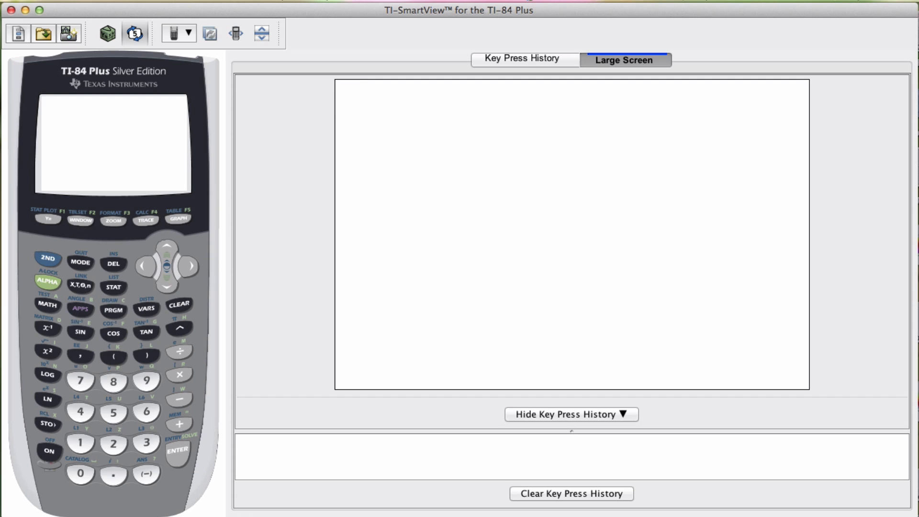
mouse_move(170, 200)
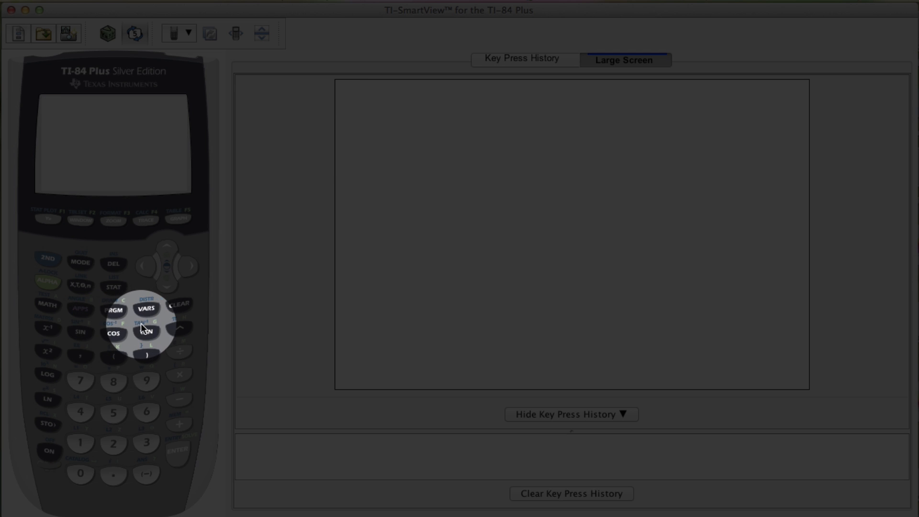
Evaluate cos(18.7) in degrees, giving .9472102777
left_click(49, 452)
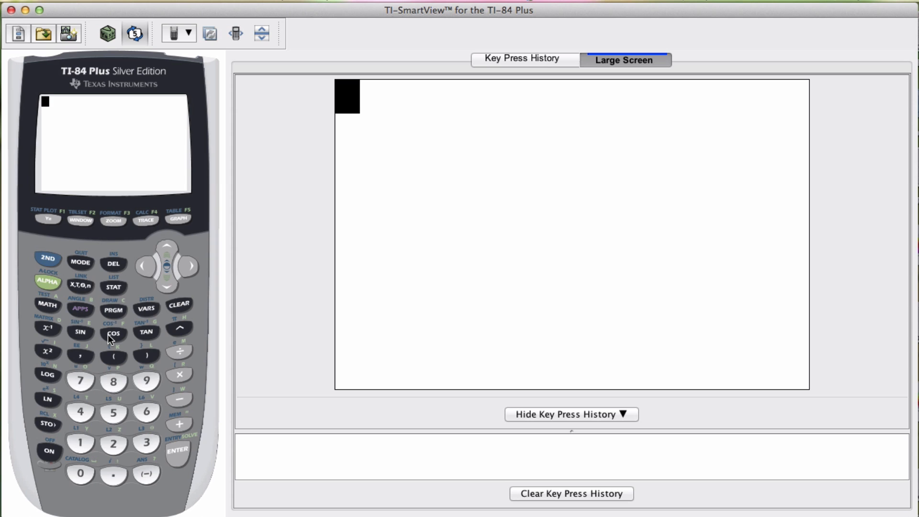
left_click(113, 332)
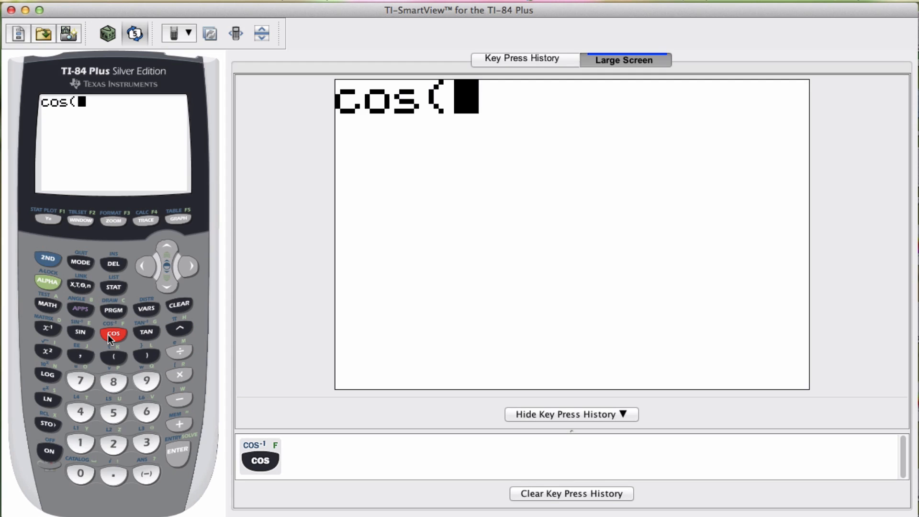
left_click(114, 381)
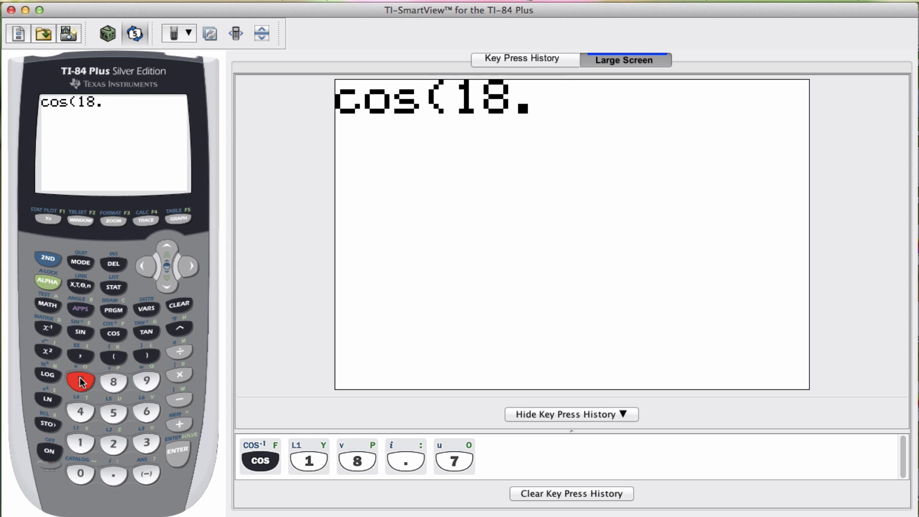
left_click(177, 451)
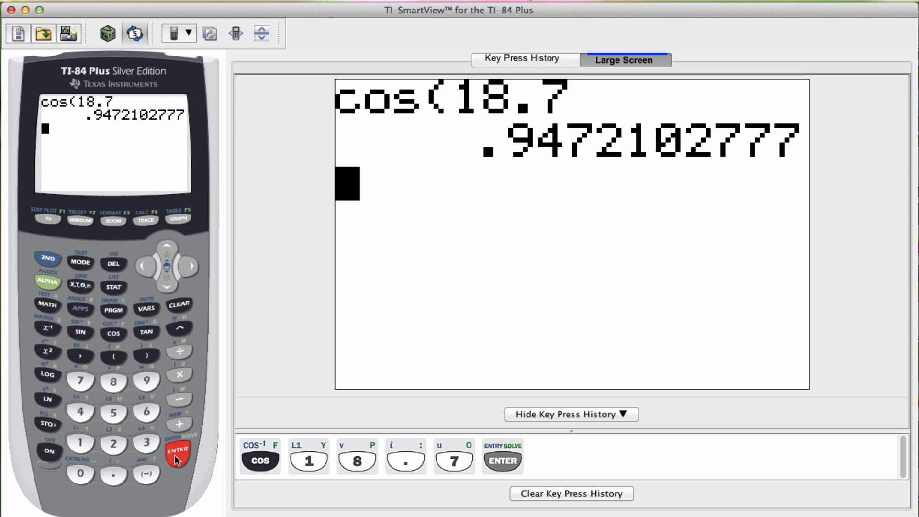
mouse_move(262, 478)
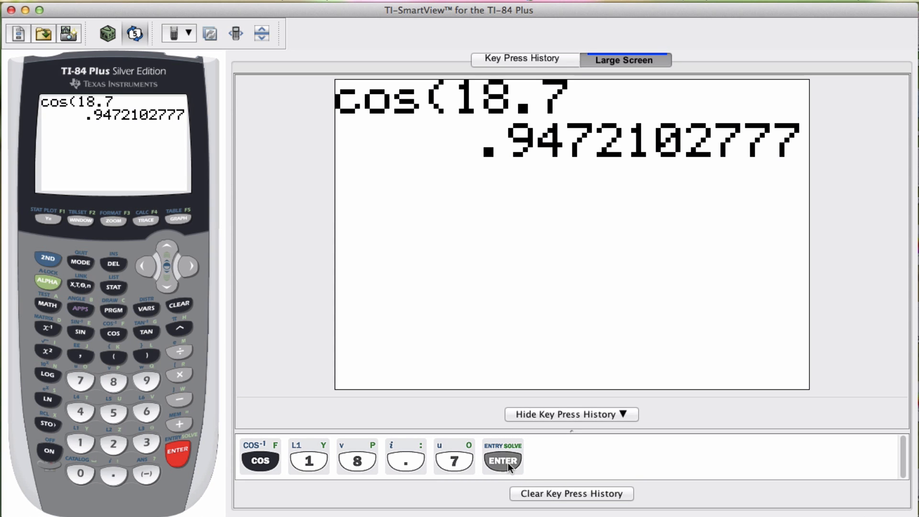
mouse_move(459, 360)
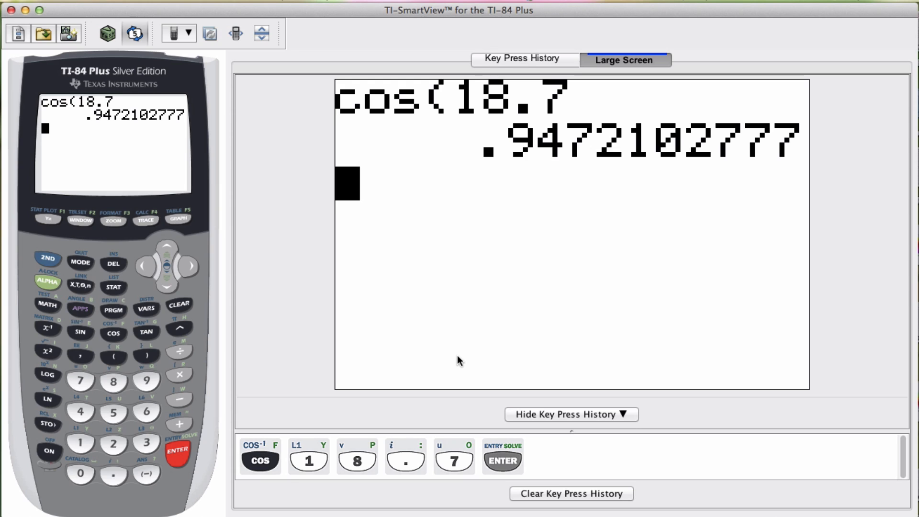
mouse_move(413, 334)
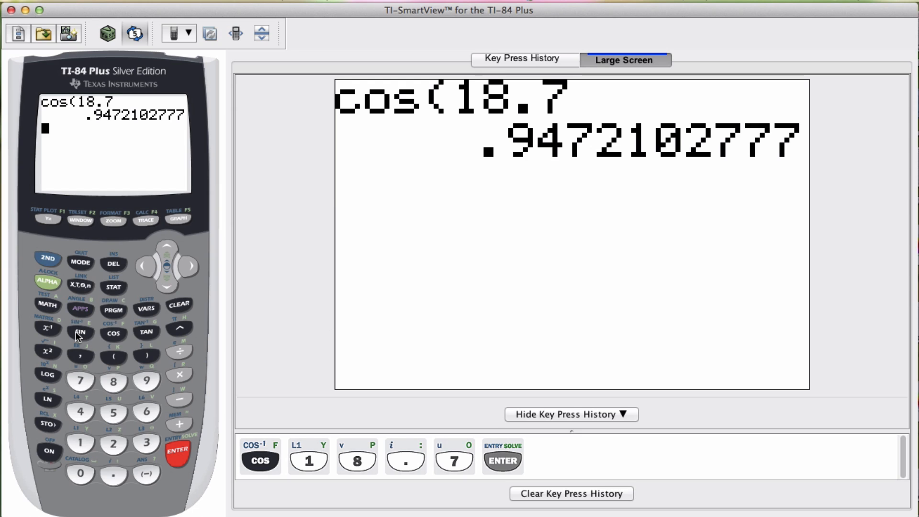
Evaluate sin(149.8), giving .5030199466
left_click(81, 332)
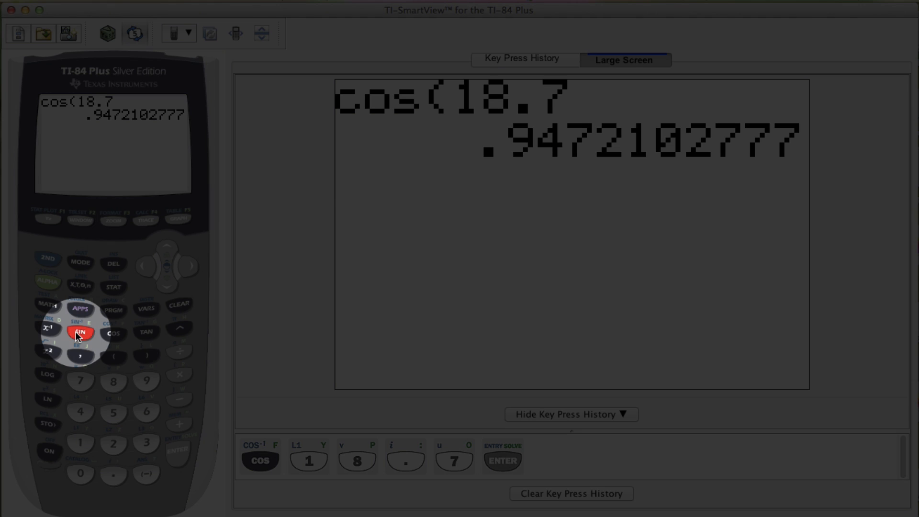
left_click(81, 333)
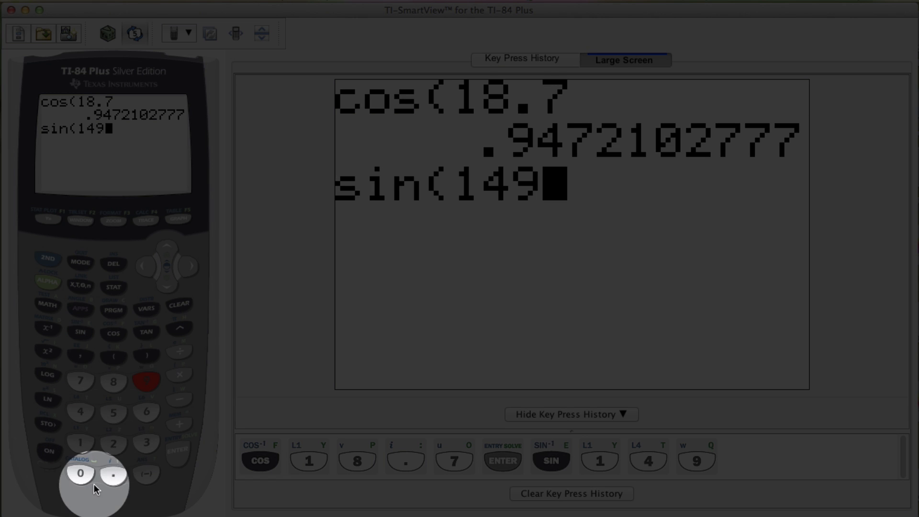
left_click(113, 381)
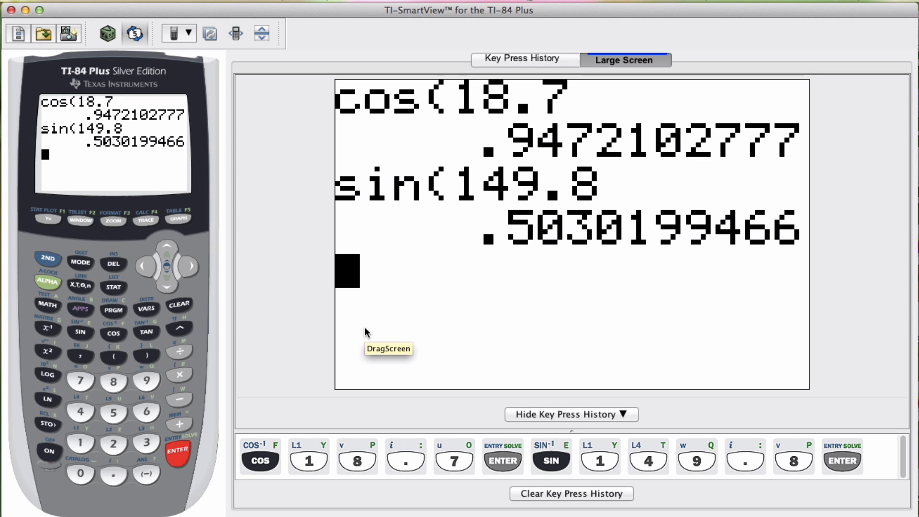
mouse_move(276, 351)
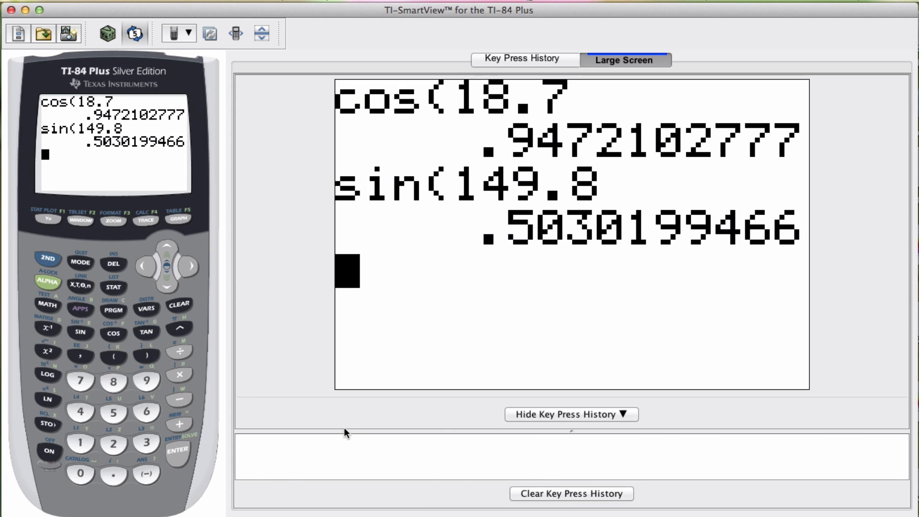
mouse_move(296, 377)
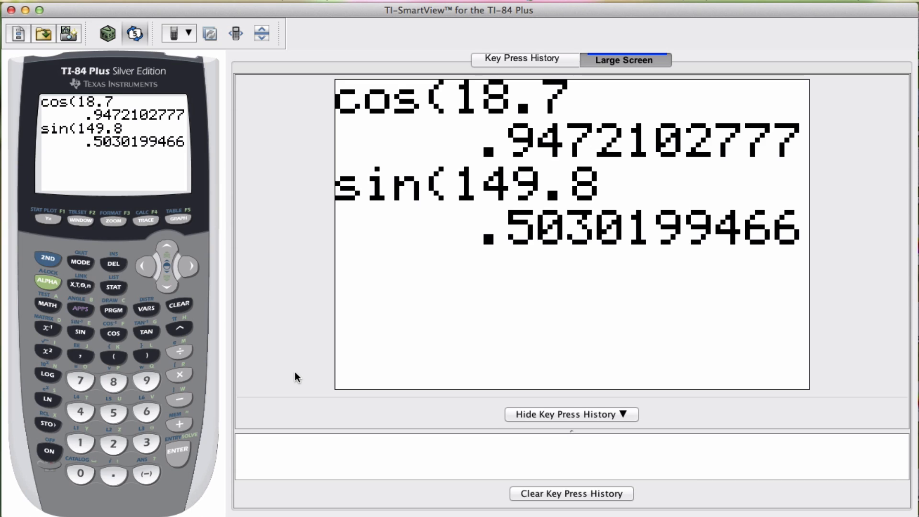
key("enter")
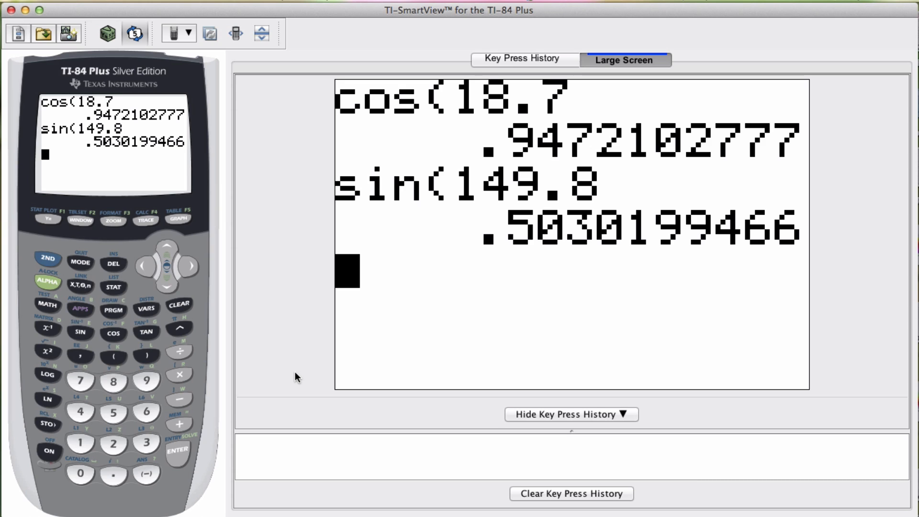
mouse_move(168, 369)
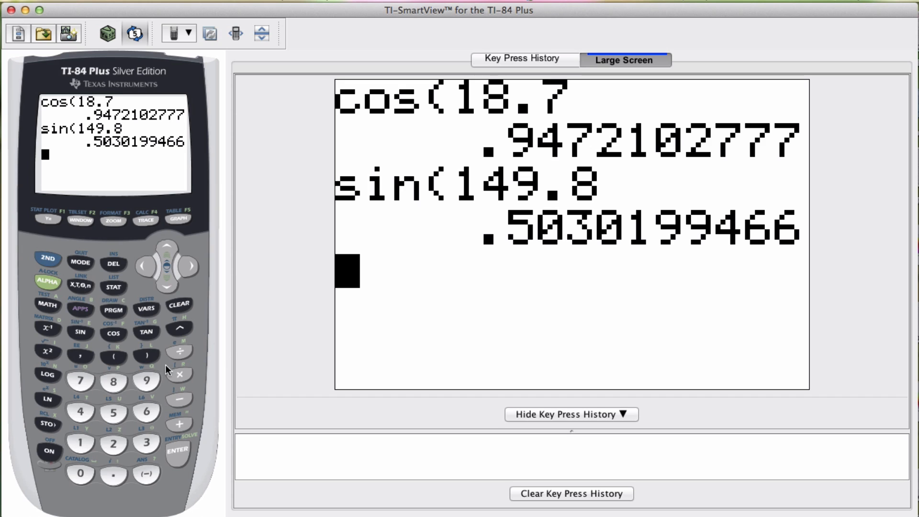
mouse_move(146, 338)
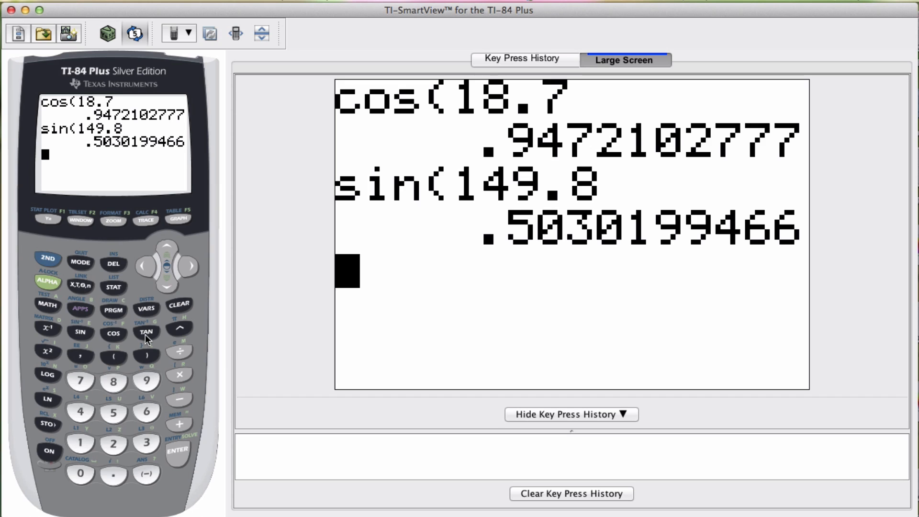
Evaluate tan(49), giving 1.150368407
left_click(147, 332)
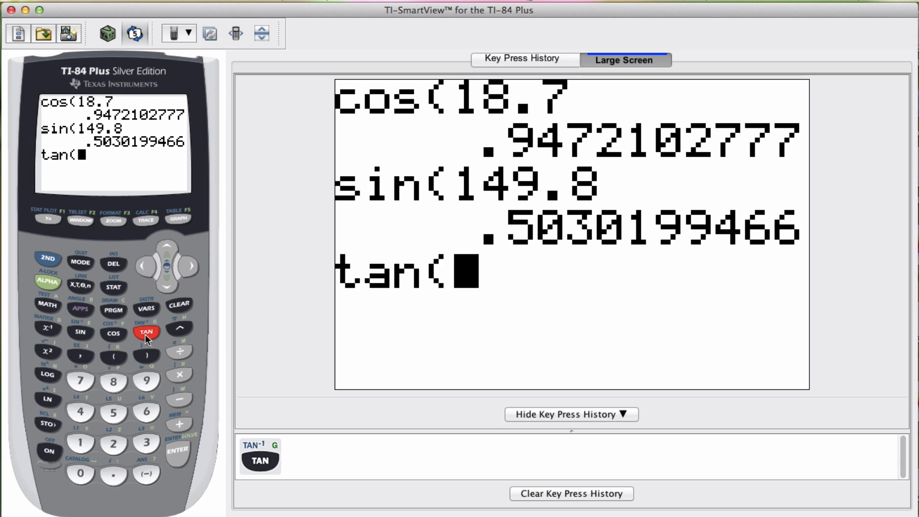
left_click(146, 383)
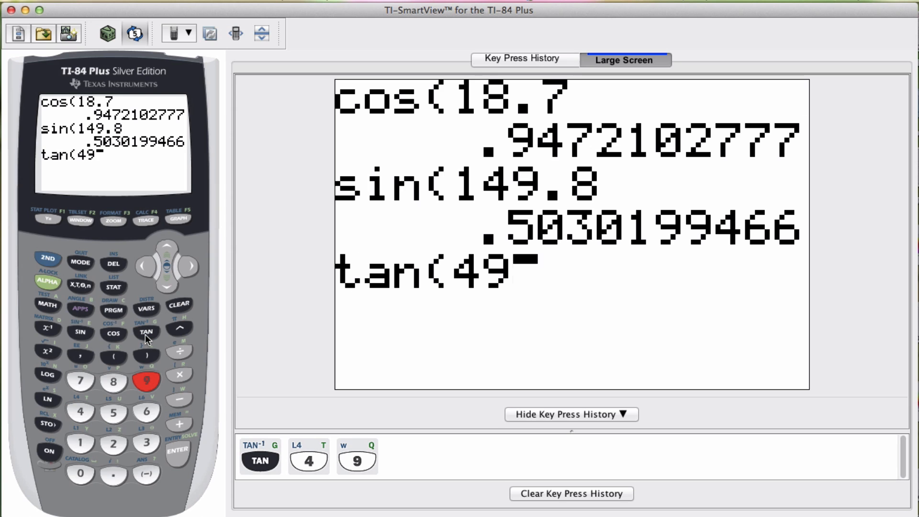
left_click(178, 451)
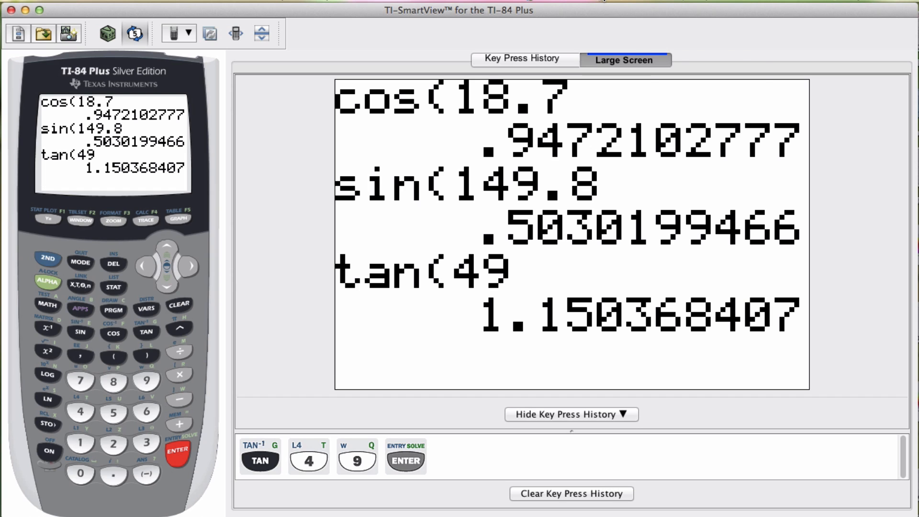
left_click(178, 451)
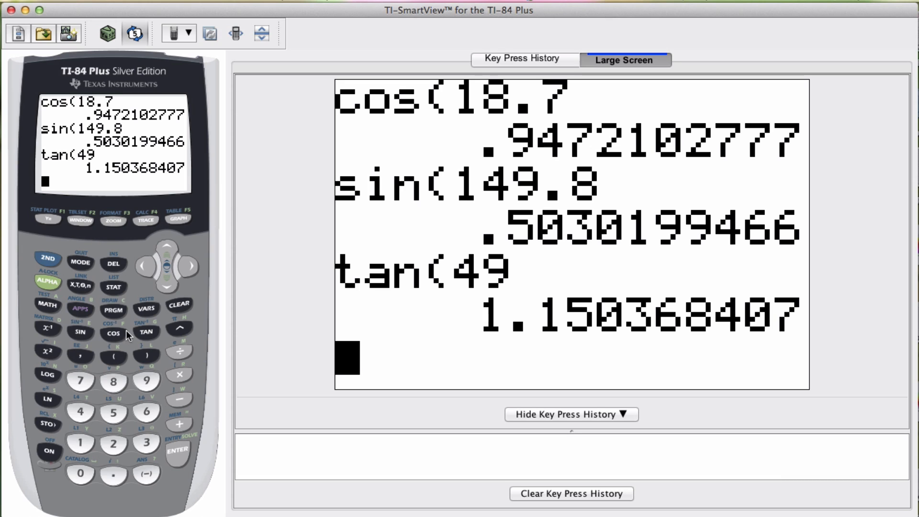
mouse_move(151, 339)
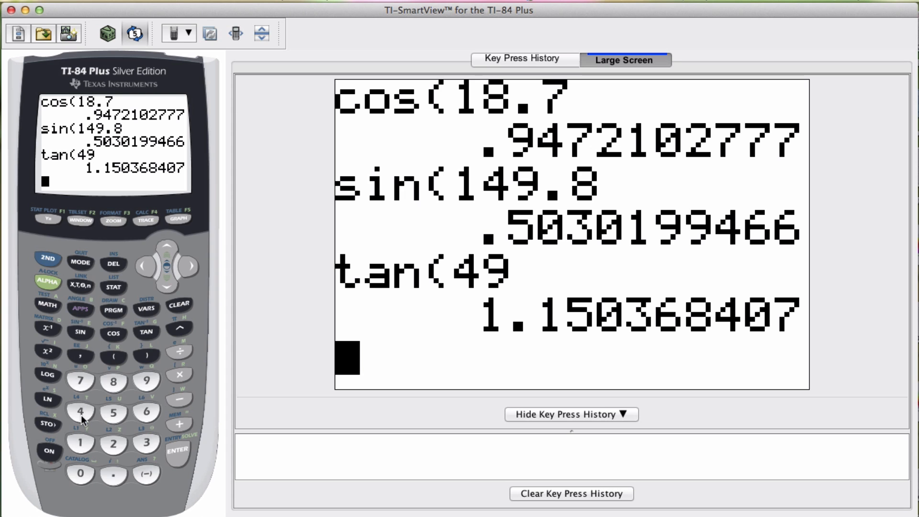
Calculate secant of 42.3 as 1/cos(42.3), giving 1.352025363
left_click(80, 443)
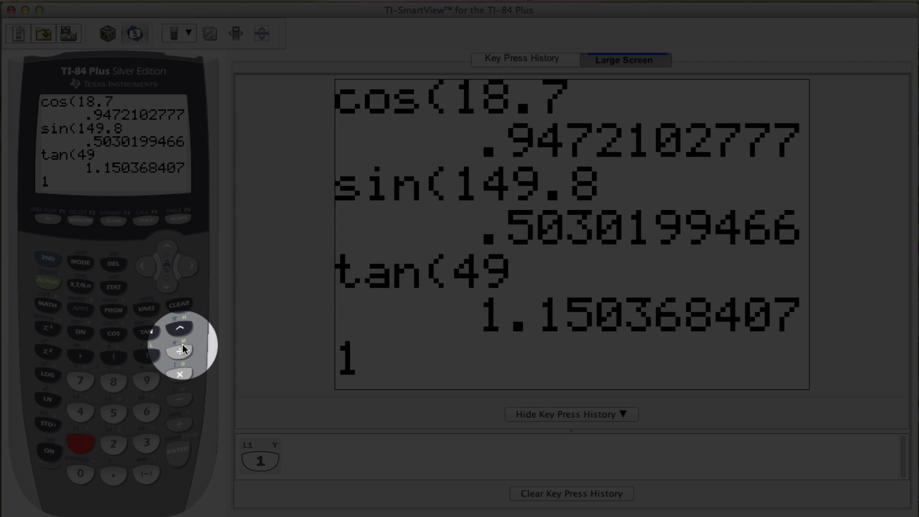
left_click(113, 332)
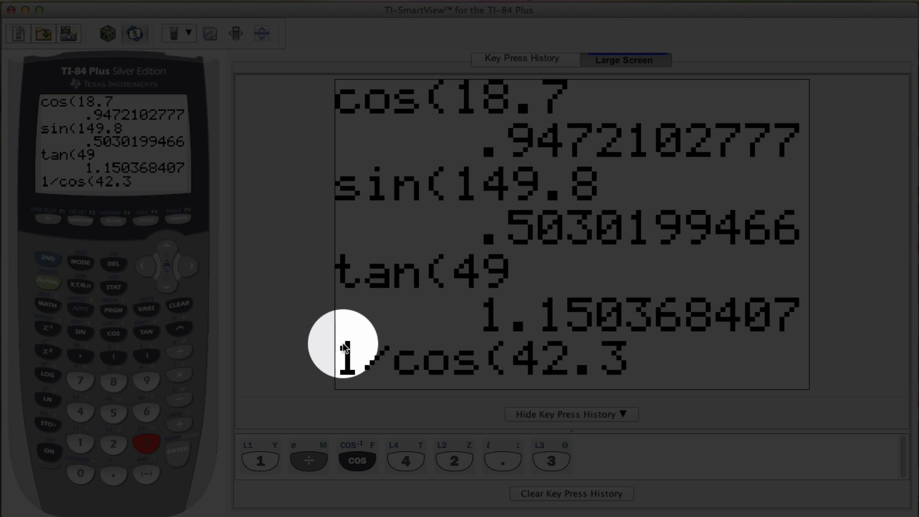
mouse_move(442, 361)
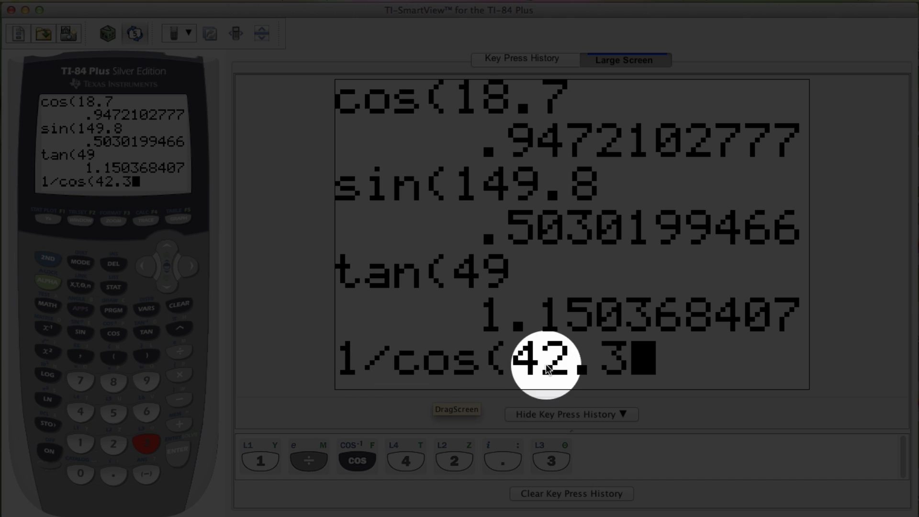
mouse_move(463, 399)
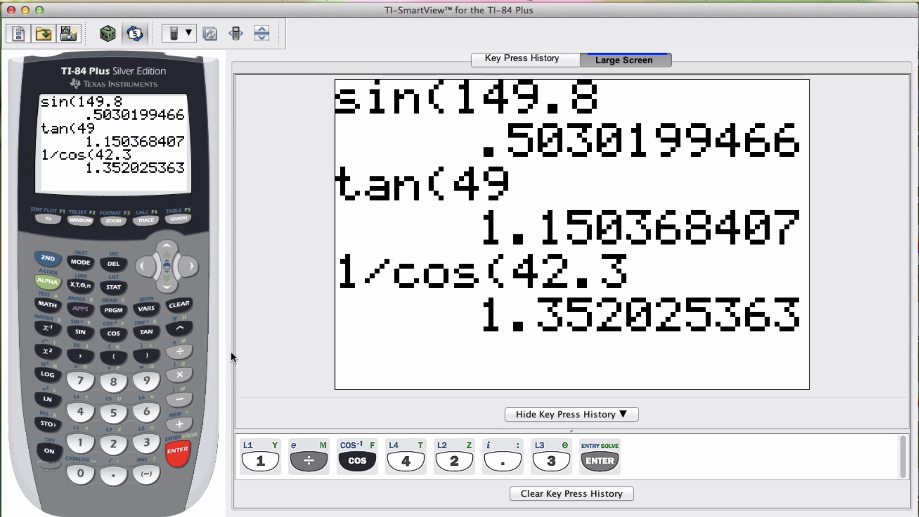
key("enter")
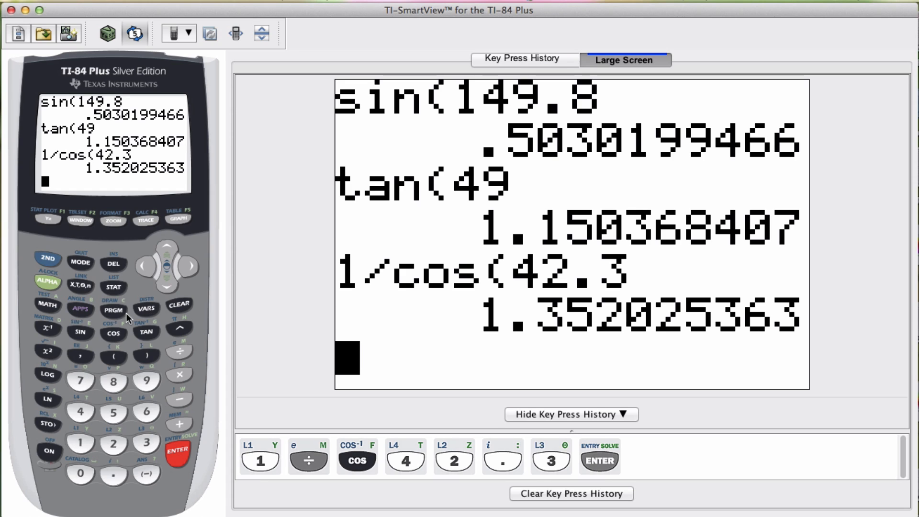
mouse_move(151, 311)
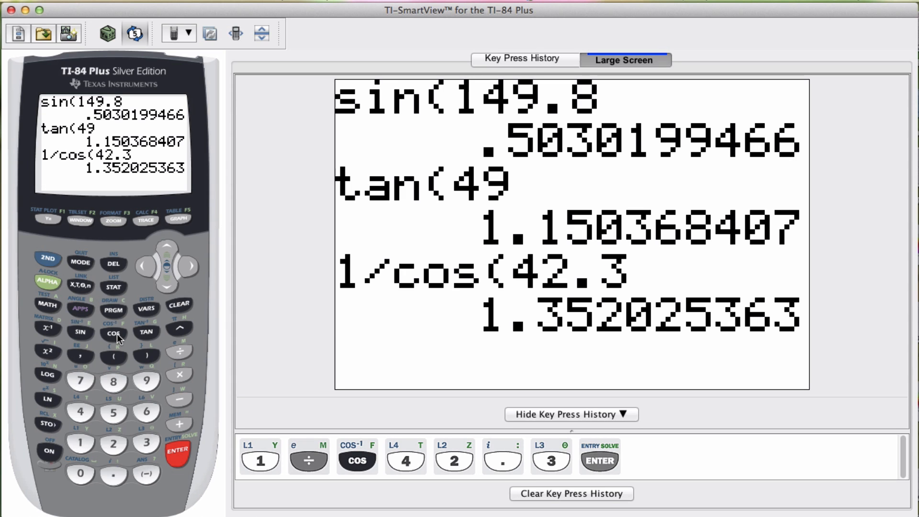
Evaluate cos(42.3)⁻¹ to confirm 1.352025363, then clear the key press history
left_click(113, 333)
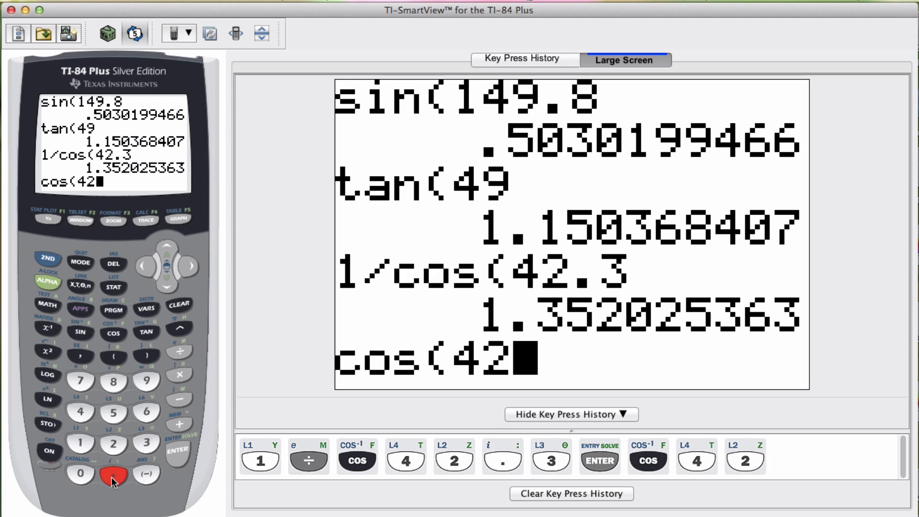
left_click(146, 442)
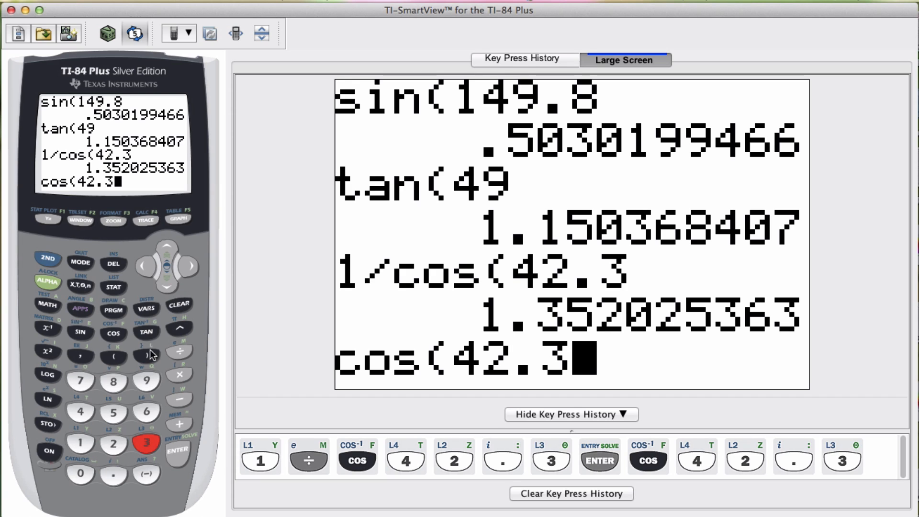
left_click(47, 327)
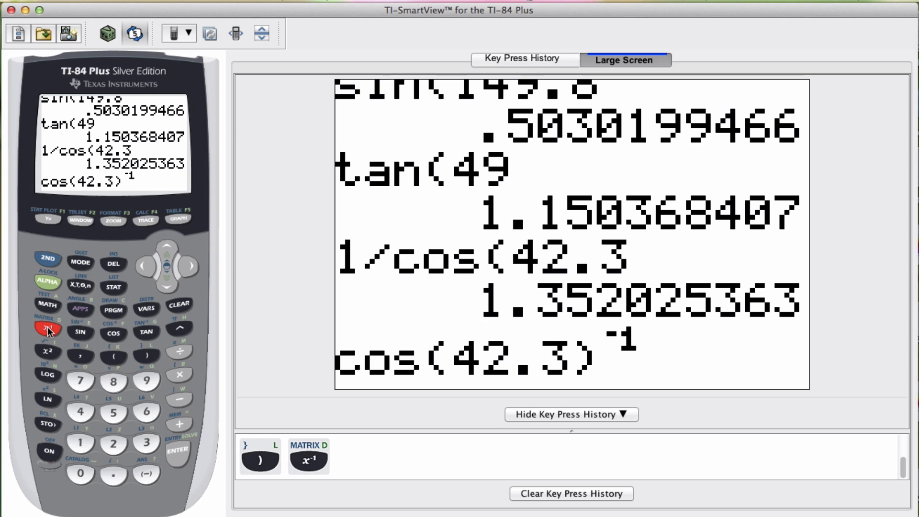
left_click(177, 449)
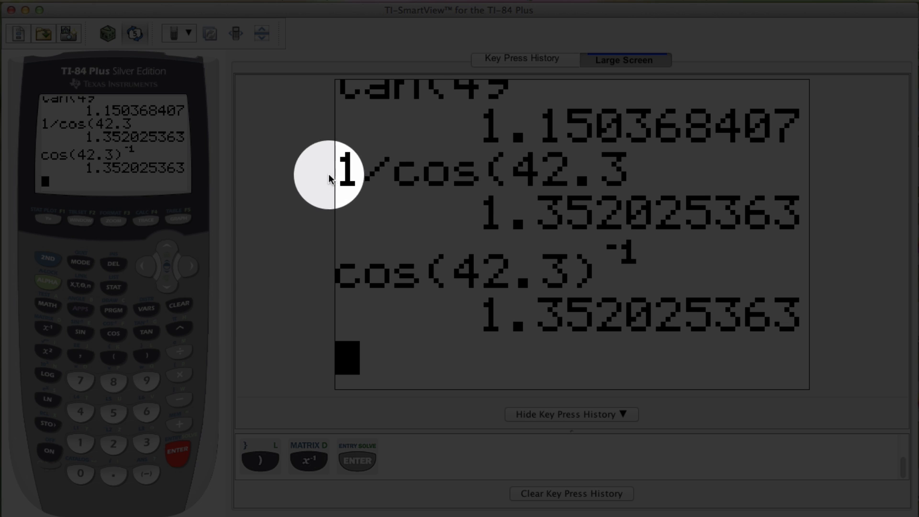
mouse_move(425, 173)
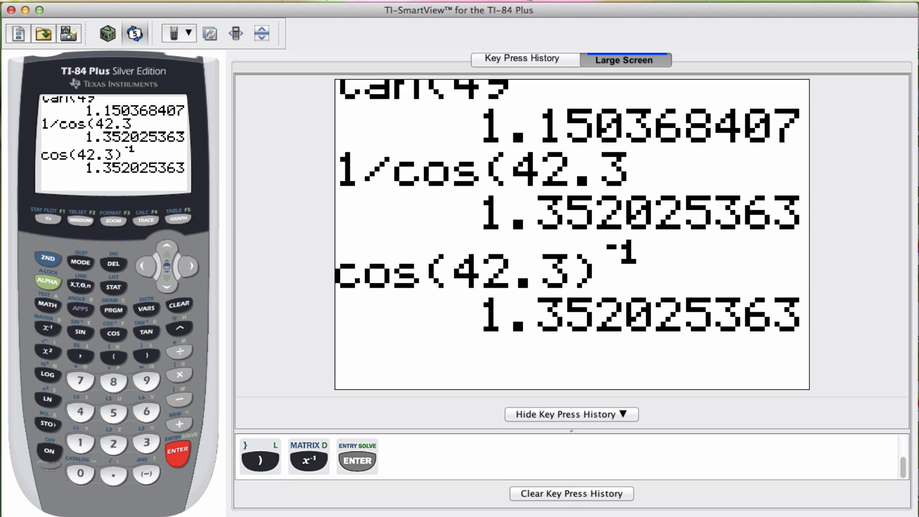
left_click(569, 492)
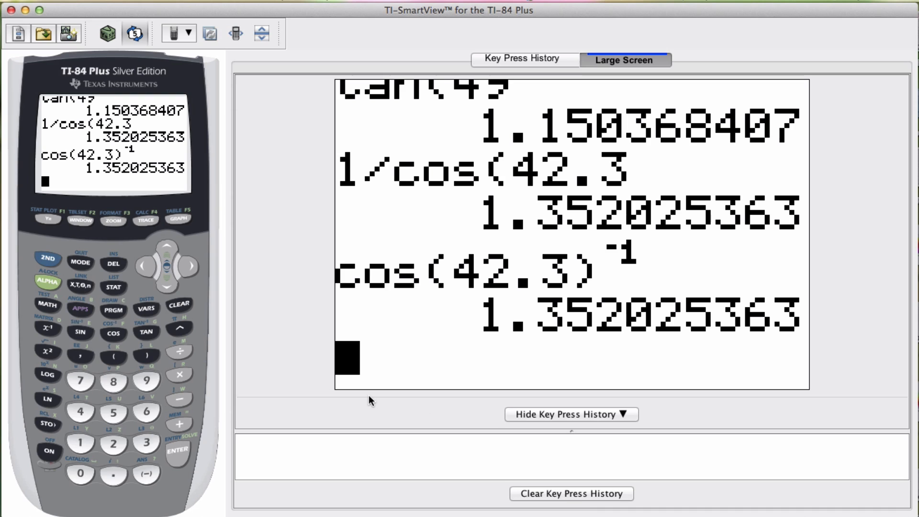
mouse_move(203, 323)
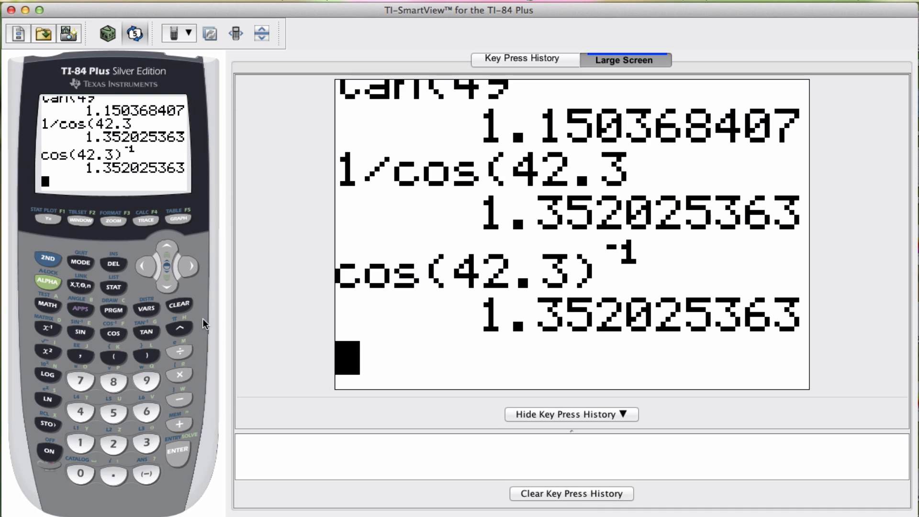
mouse_move(81, 447)
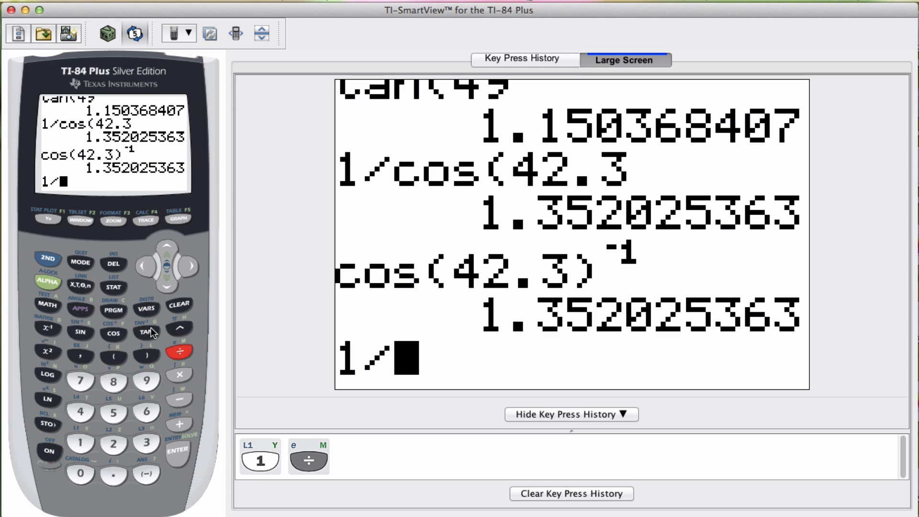
Calculate cotangent of 41.8 as 1/tan(41.8), giving 1.118439135, and clear key history
left_click(146, 333)
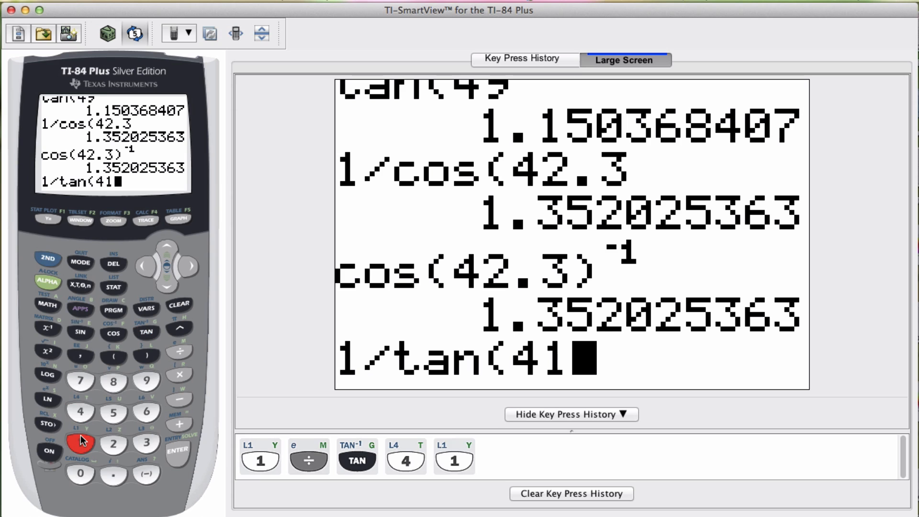
left_click(114, 383)
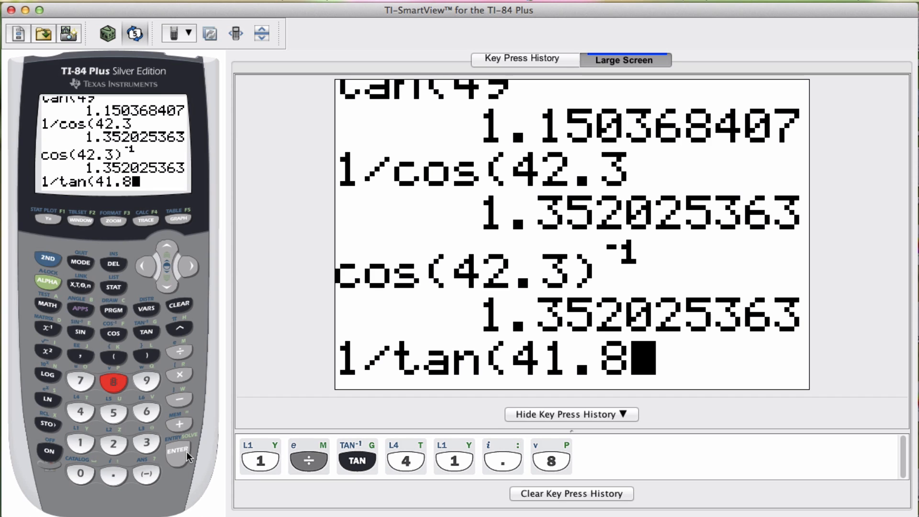
left_click(179, 451)
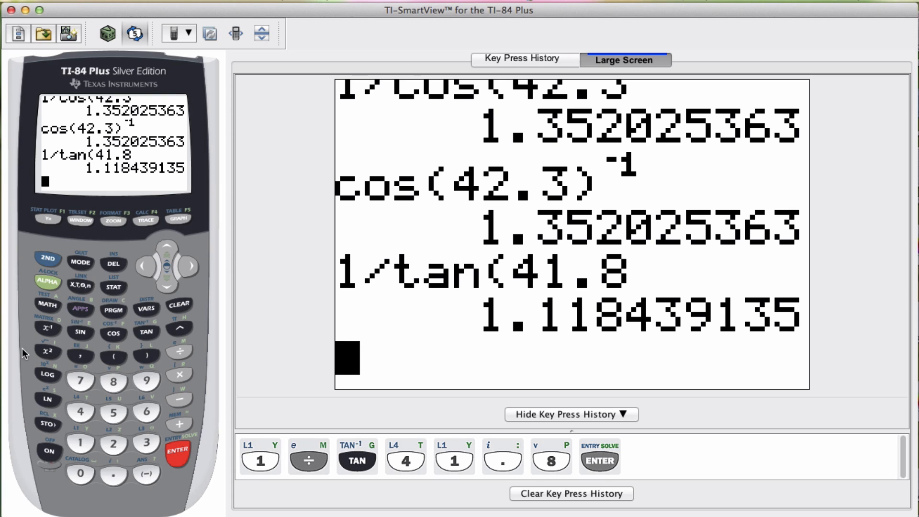
left_click(570, 493)
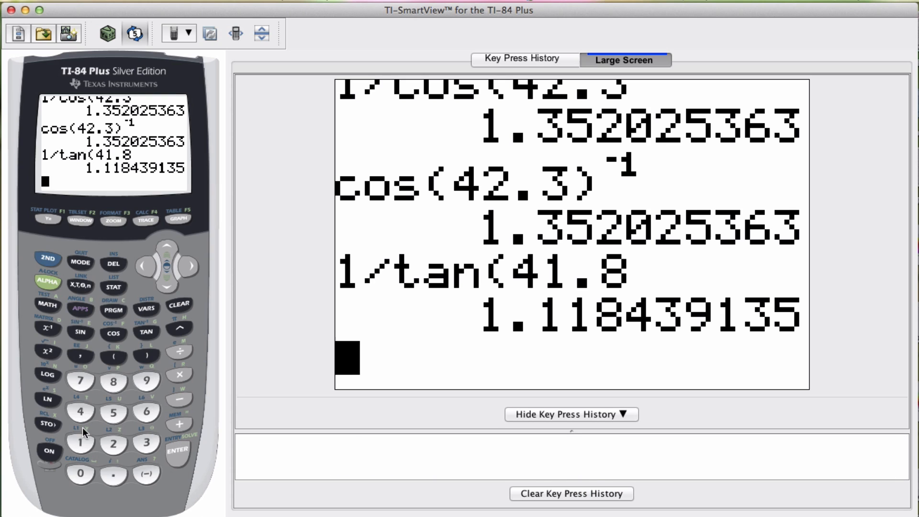
Calculate cosecant of 120 as 1/sin(120), giving 1.154700538
left_click(81, 442)
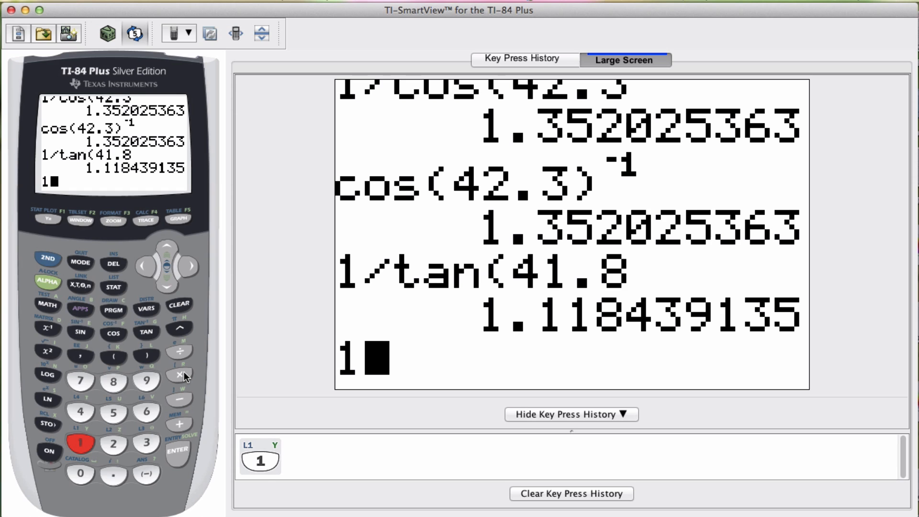
left_click(80, 332)
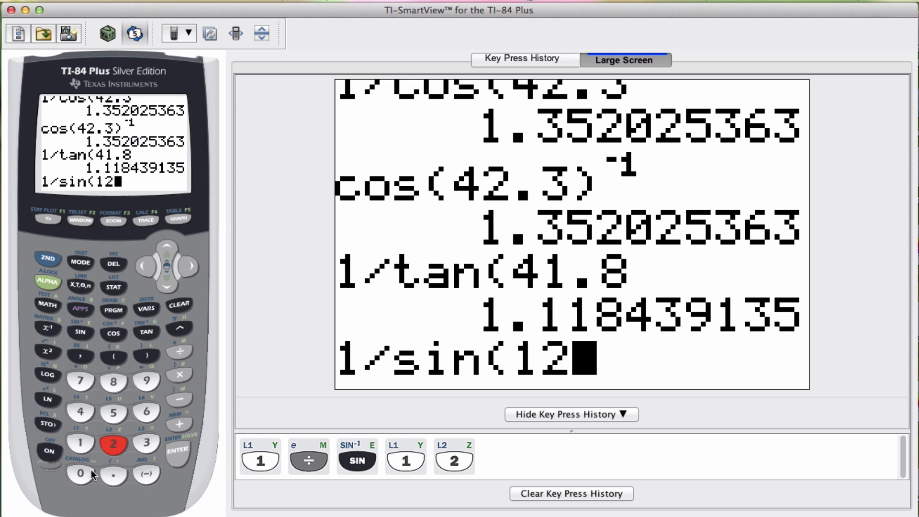
left_click(177, 450)
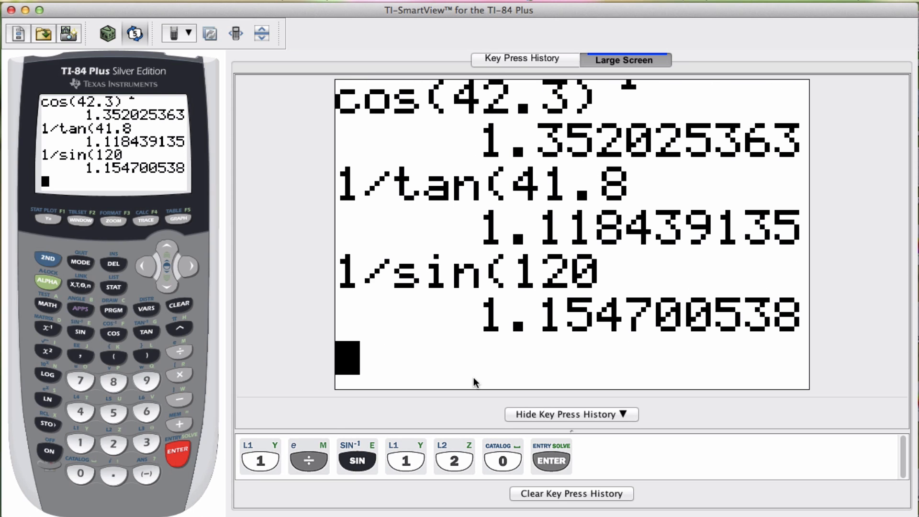
mouse_move(868, 401)
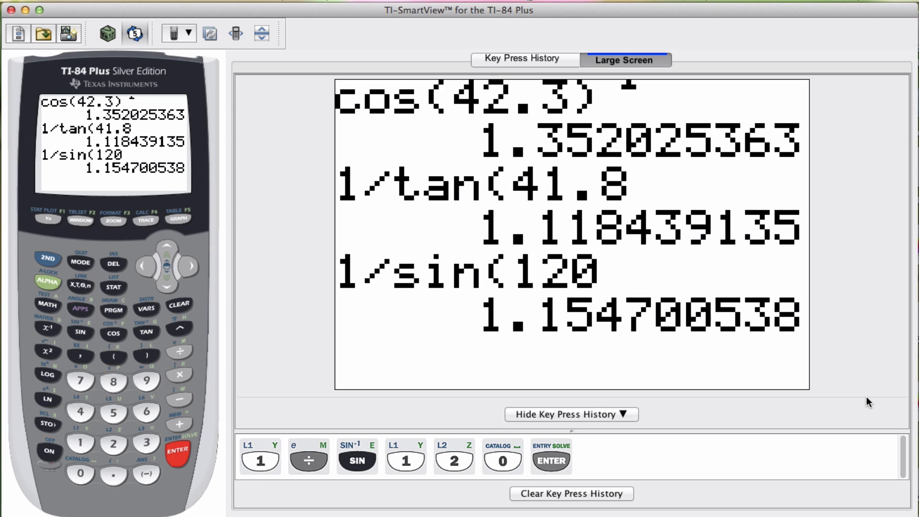
Clear all earlier trig results from the home screen
key("enter")
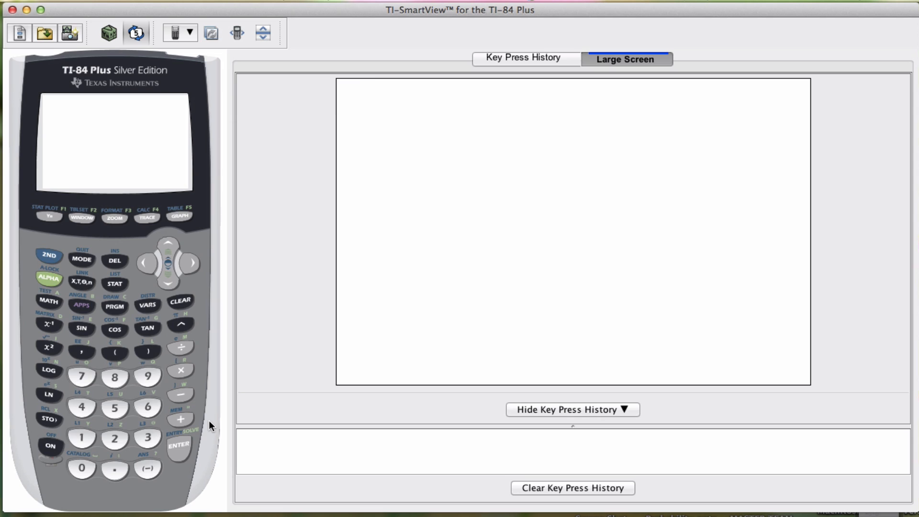
Evaluate the inverse cosine of .3823, giving 67.52377709 degrees
left_click(50, 445)
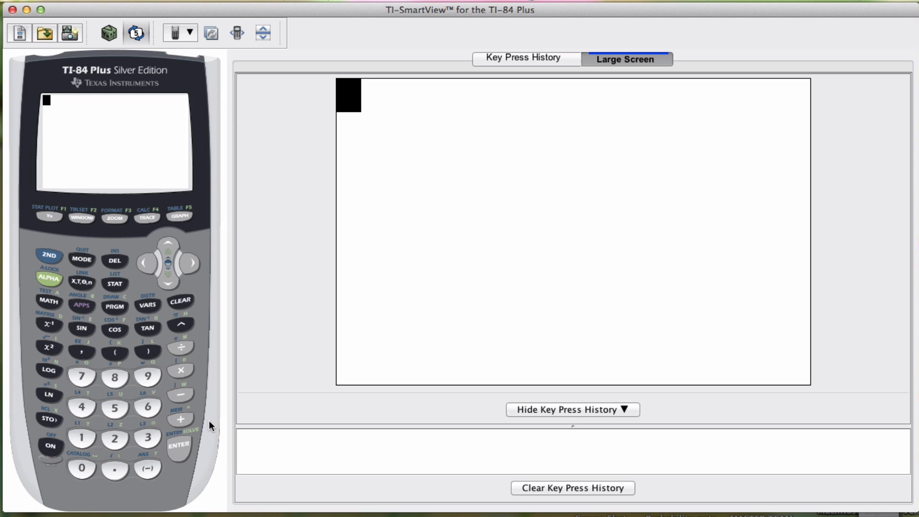
mouse_move(251, 418)
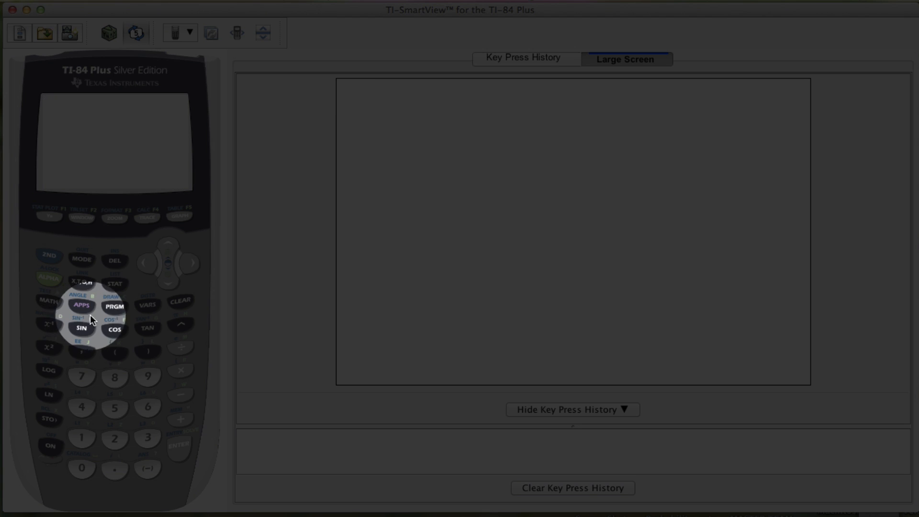
mouse_move(143, 326)
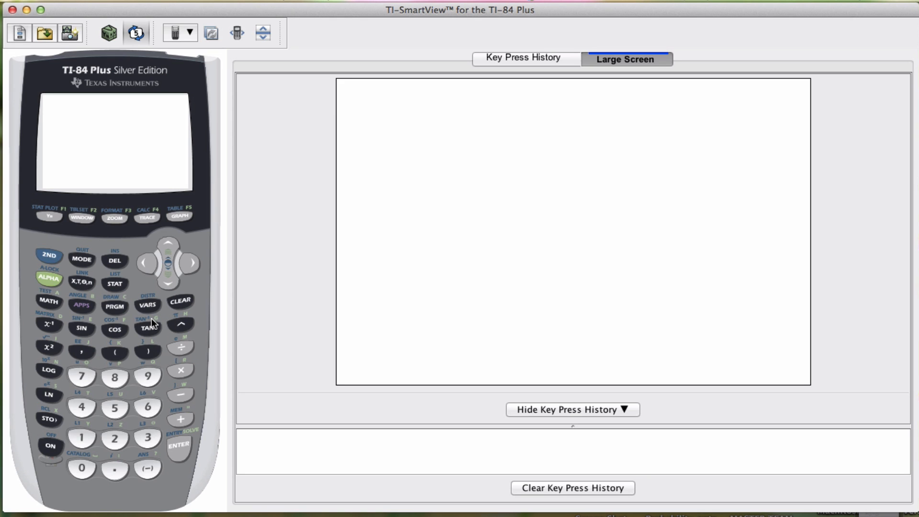
left_click(49, 257)
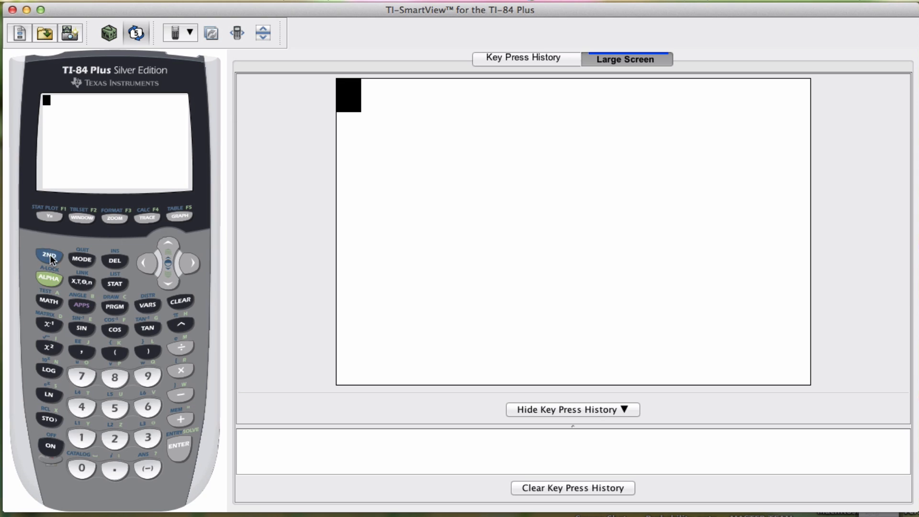
left_click(49, 257)
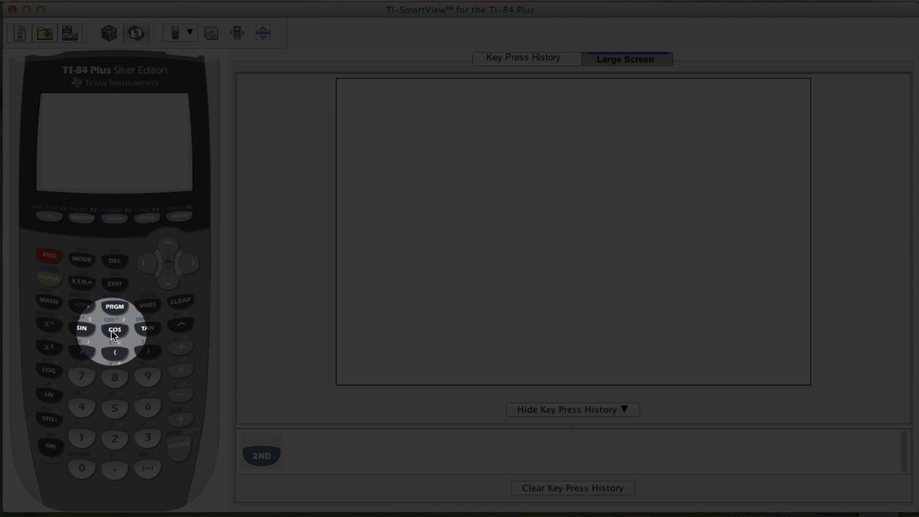
left_click(114, 329)
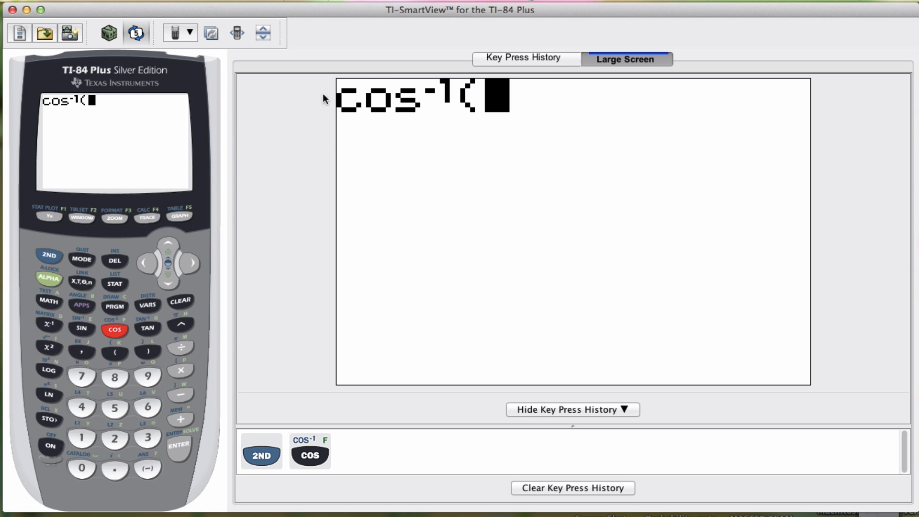
mouse_move(287, 305)
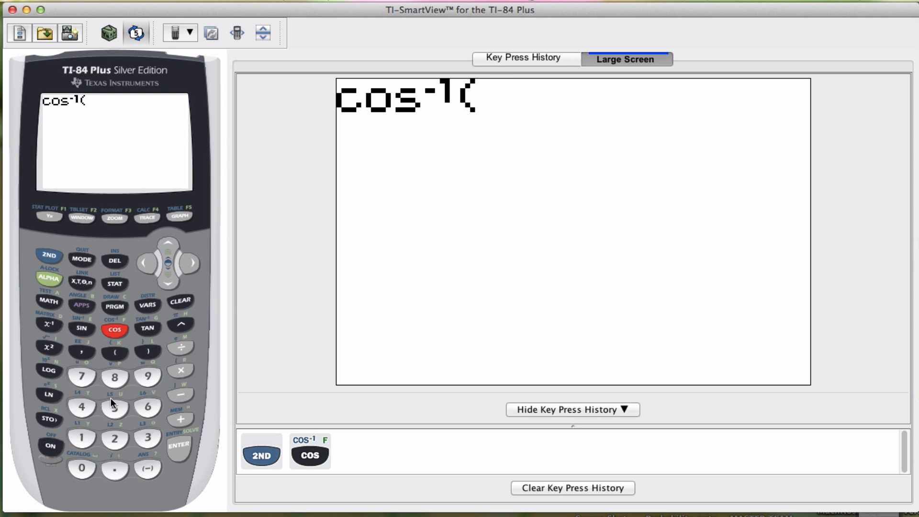
left_click(115, 469)
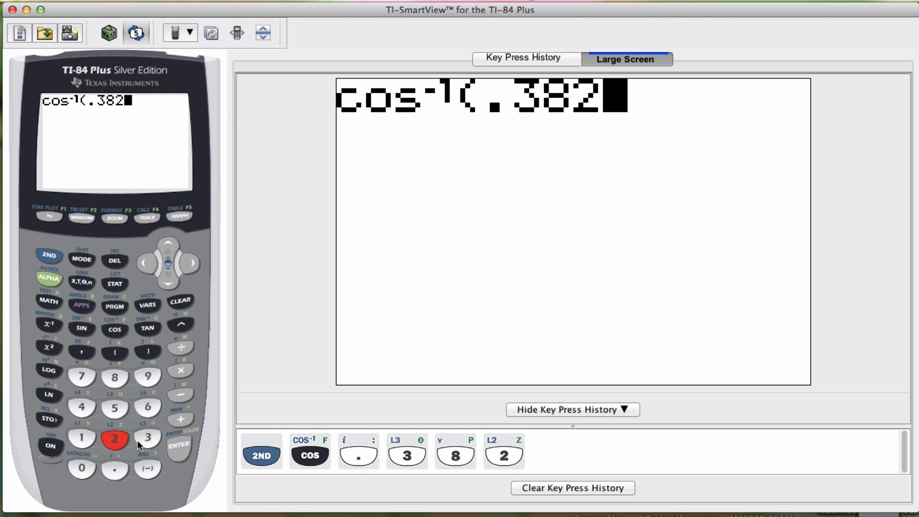
left_click(178, 447)
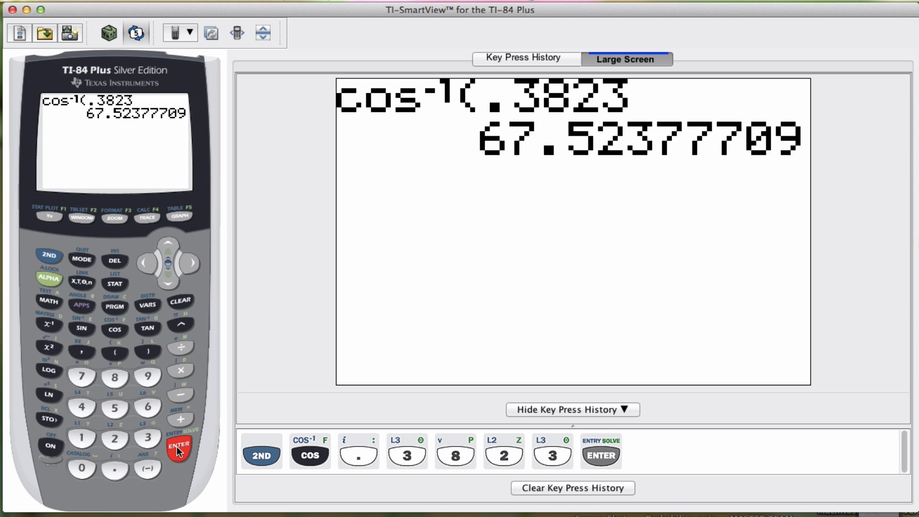
left_click(178, 447)
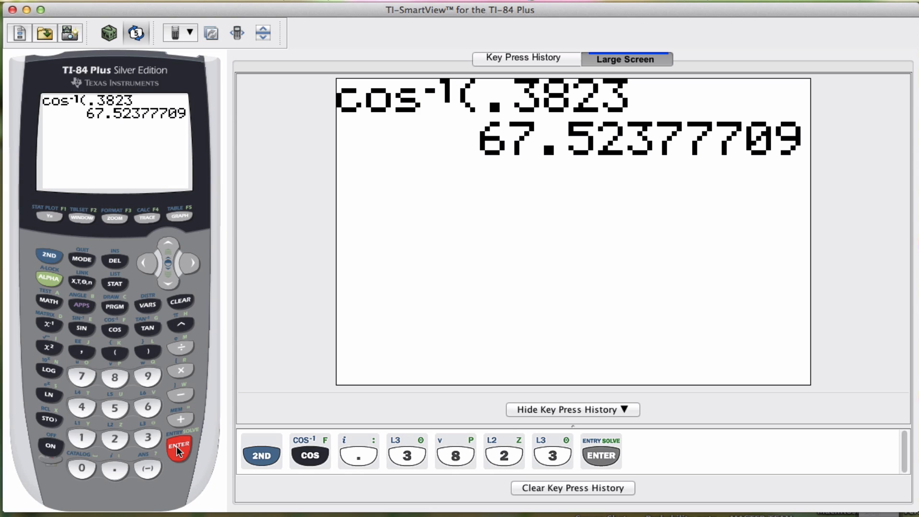
Evaluate tan⁻¹(2.3824), getting 67.23002498, and clear the key press history
left_click(49, 256)
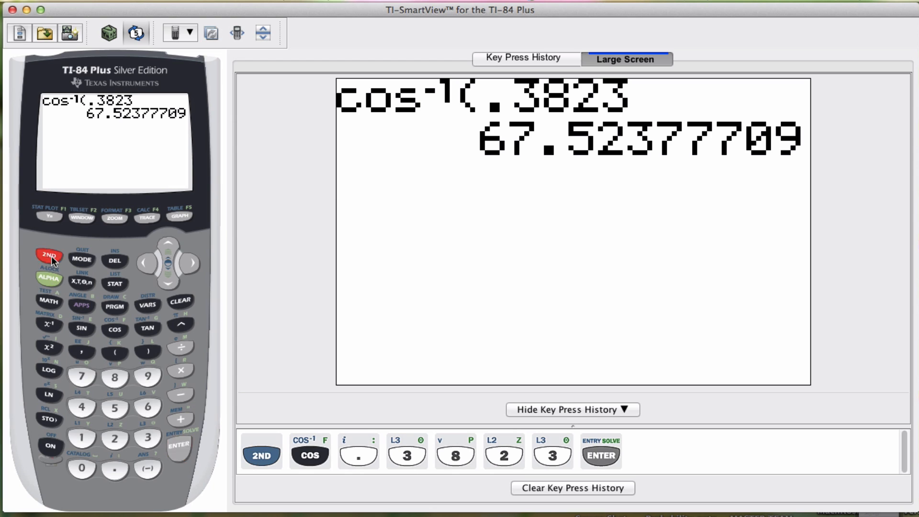
left_click(148, 327)
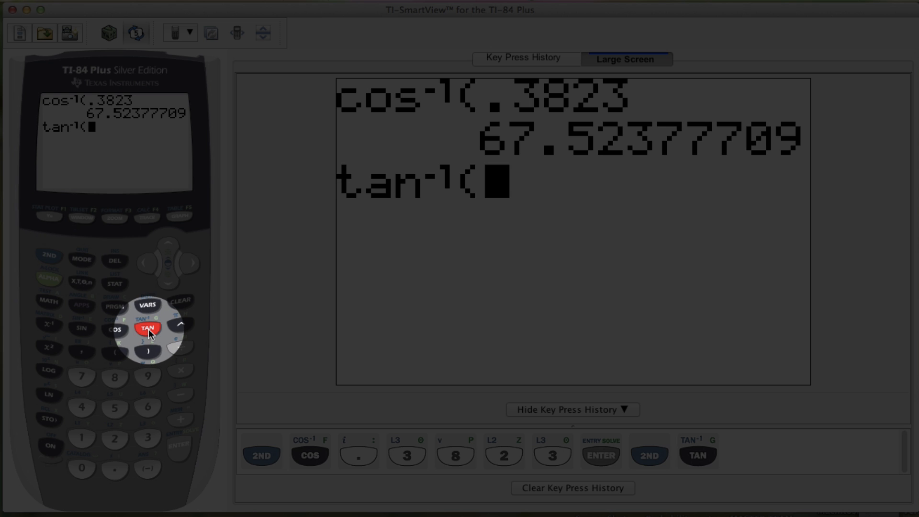
mouse_move(111, 441)
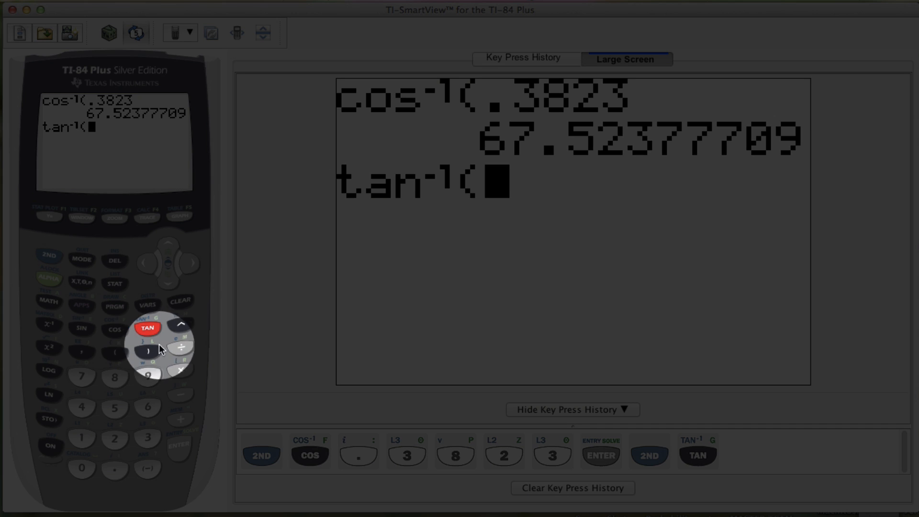
left_click(114, 470)
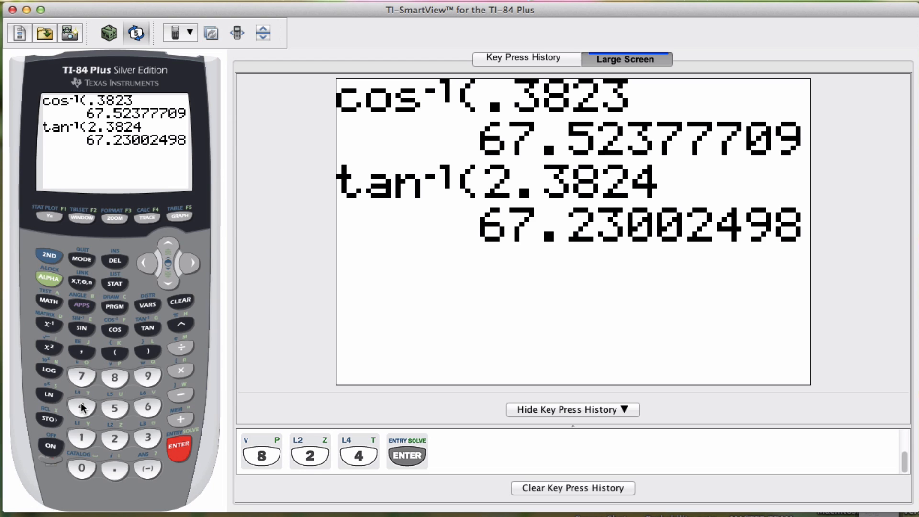
mouse_move(557, 489)
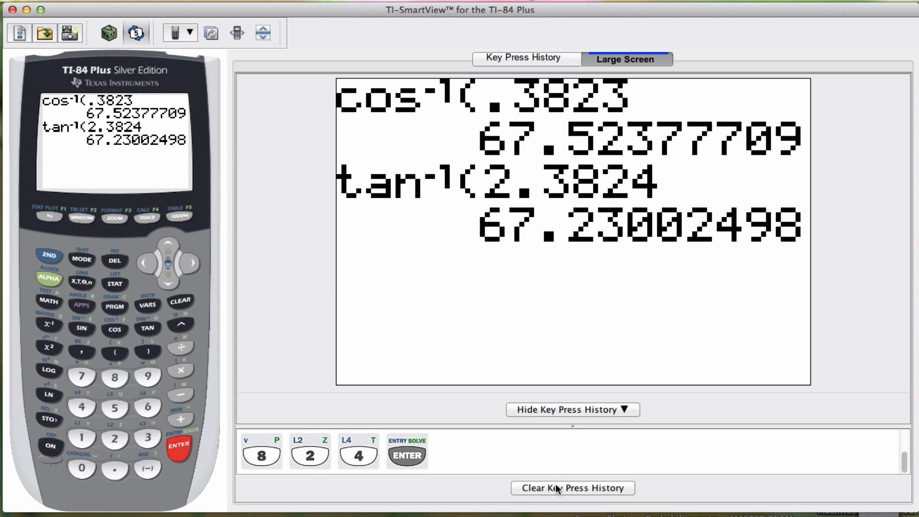
left_click(571, 488)
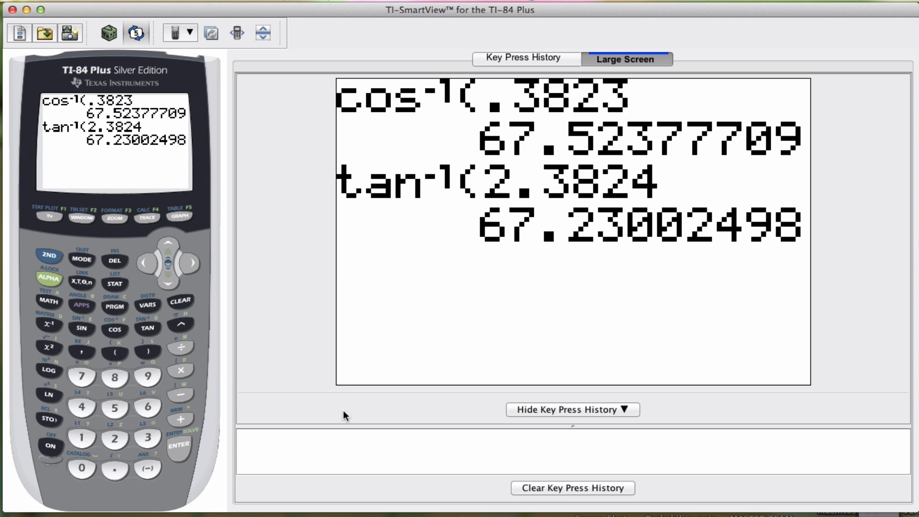
Evaluate cos⁻¹(1/2.381) on the home screen, giving 65.16594283
left_click(49, 256)
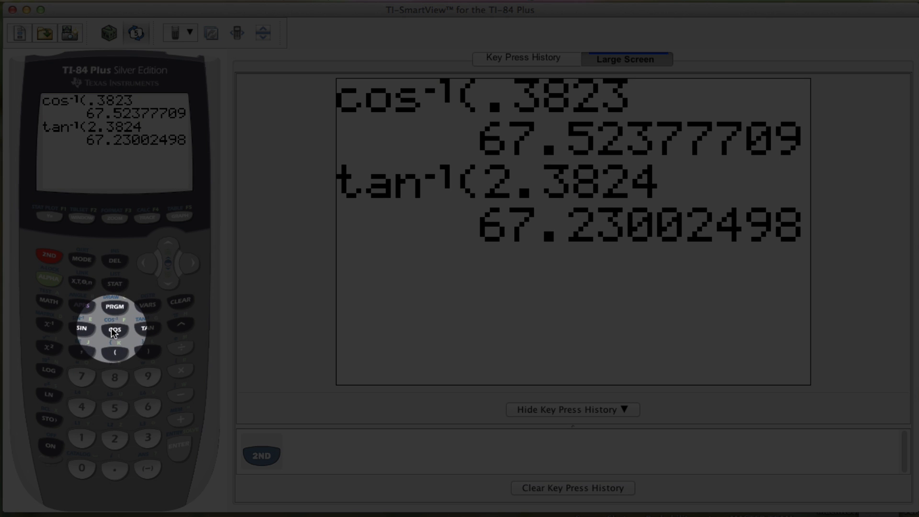
left_click(114, 328)
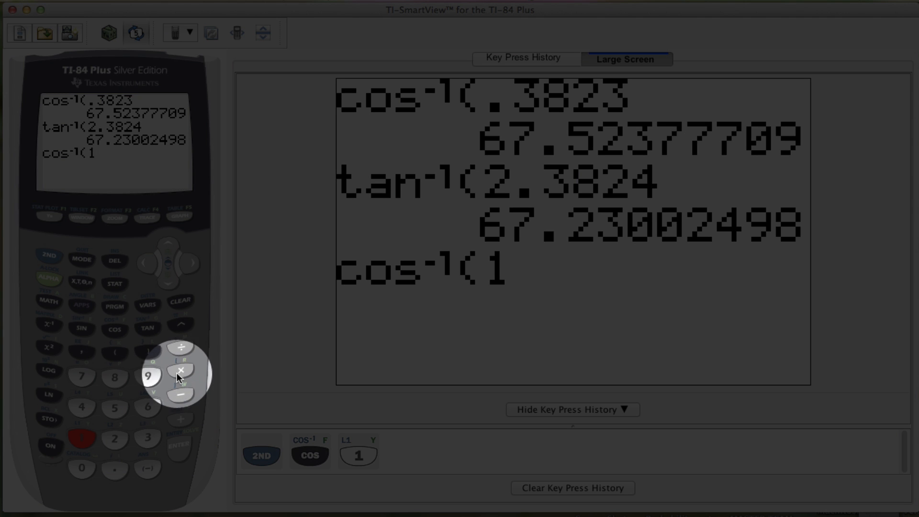
left_click(180, 348)
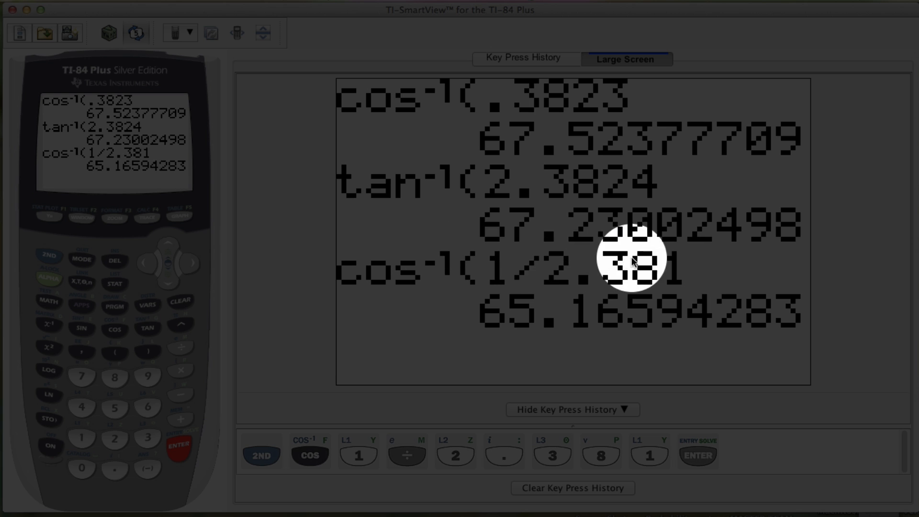
mouse_move(227, 305)
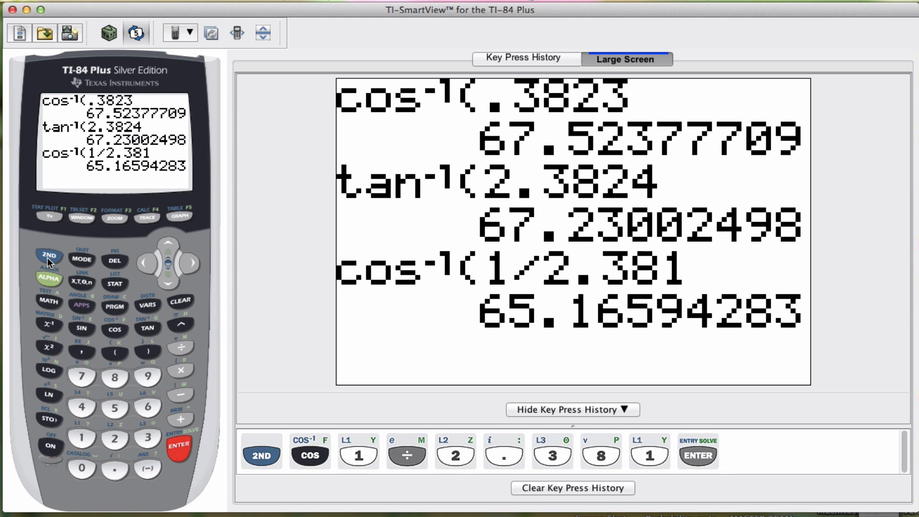
Evaluate cos⁻¹(2.381⁻¹), confirming 65.16594283, and clear the key press history
left_click(115, 329)
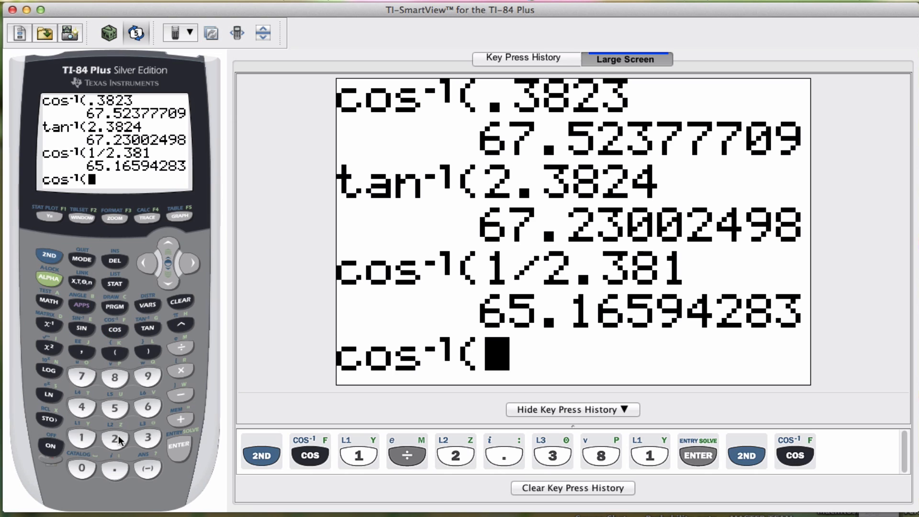
left_click(148, 438)
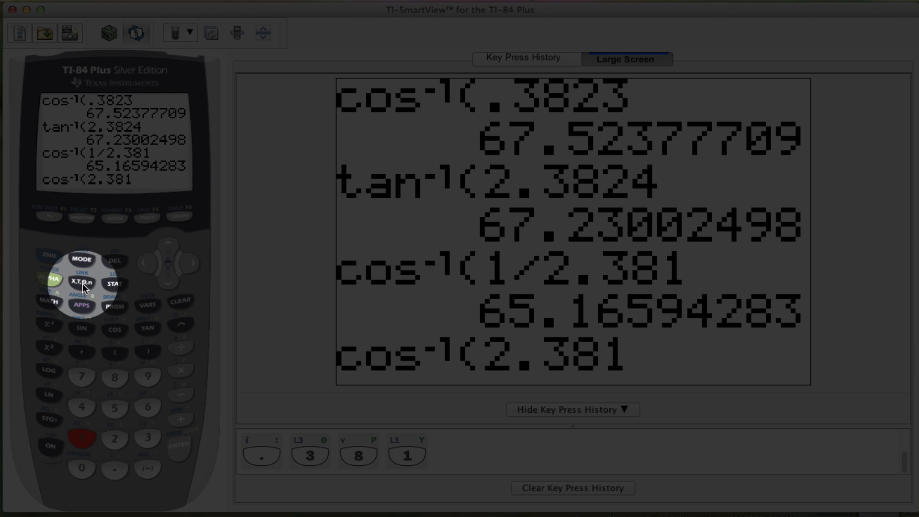
left_click(48, 327)
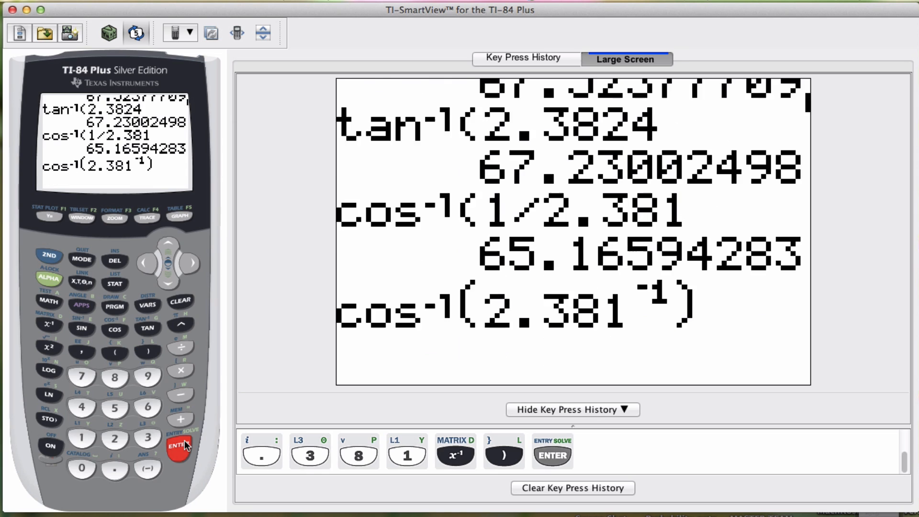
left_click(179, 449)
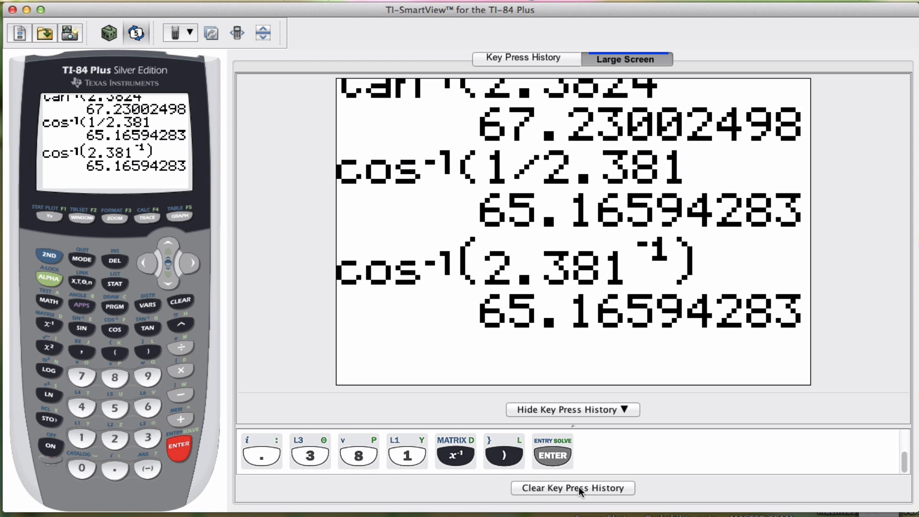
left_click(572, 488)
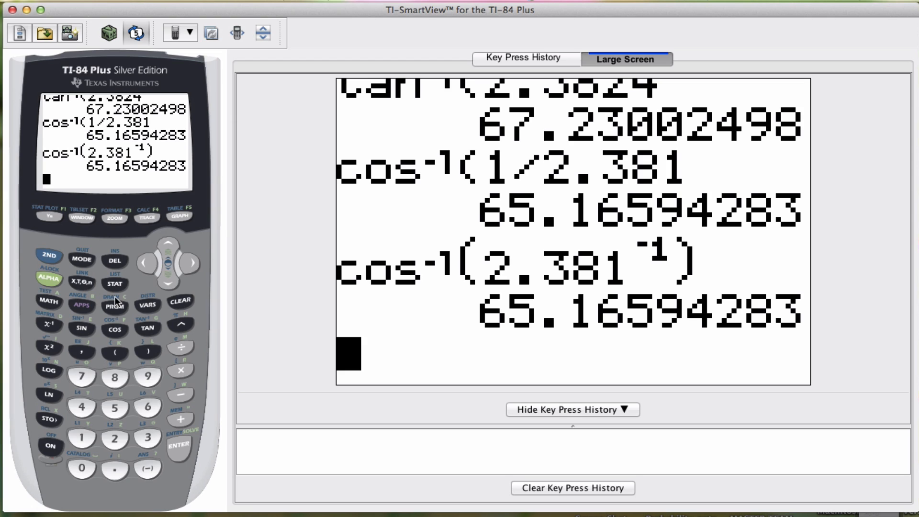
Evaluate tan⁻¹(1/.8824) as 48.57481841, then begin a new sin⁻¹( entry
left_click(48, 256)
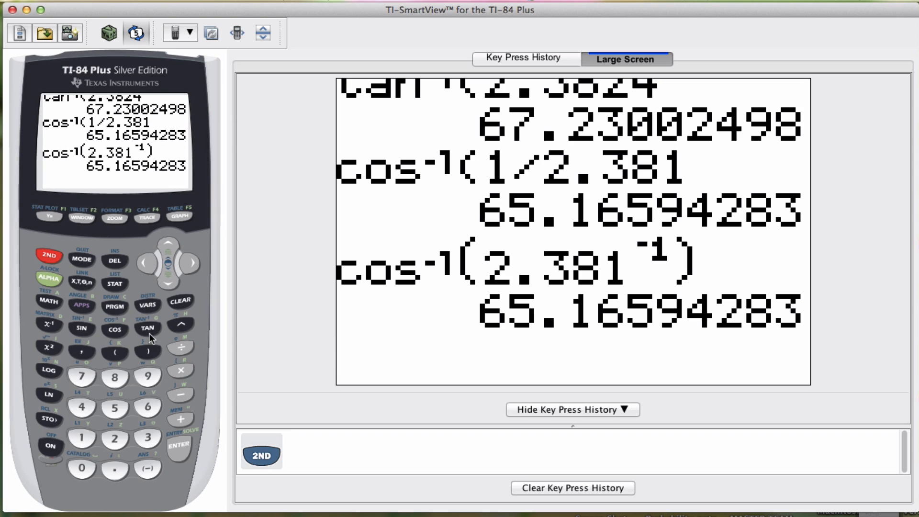
left_click(147, 327)
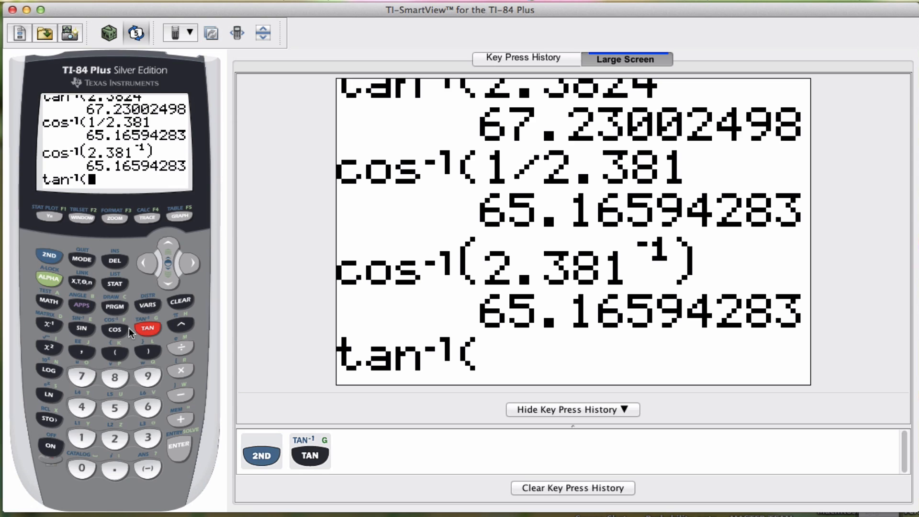
left_click(82, 436)
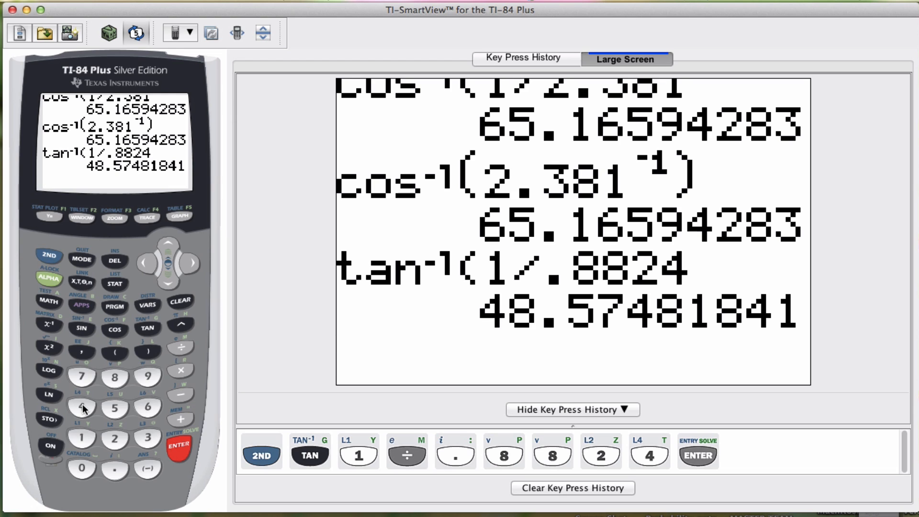
mouse_move(228, 440)
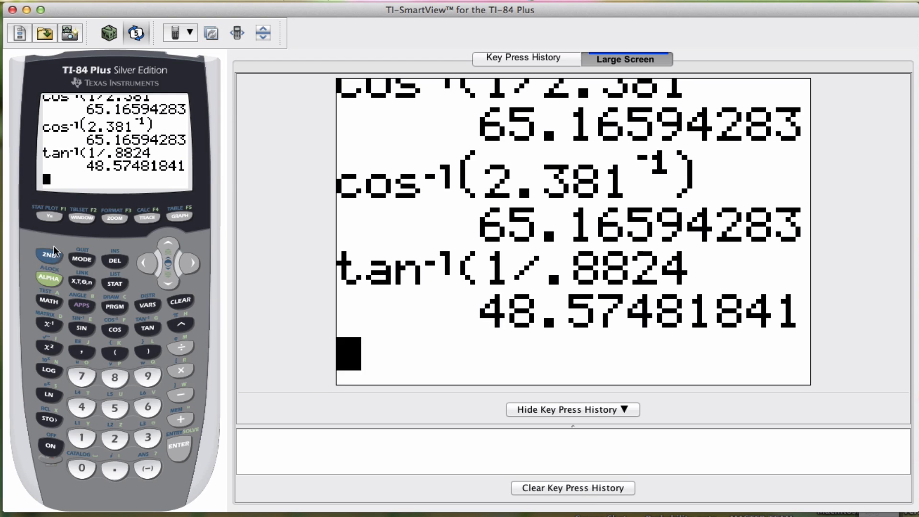
left_click(81, 328)
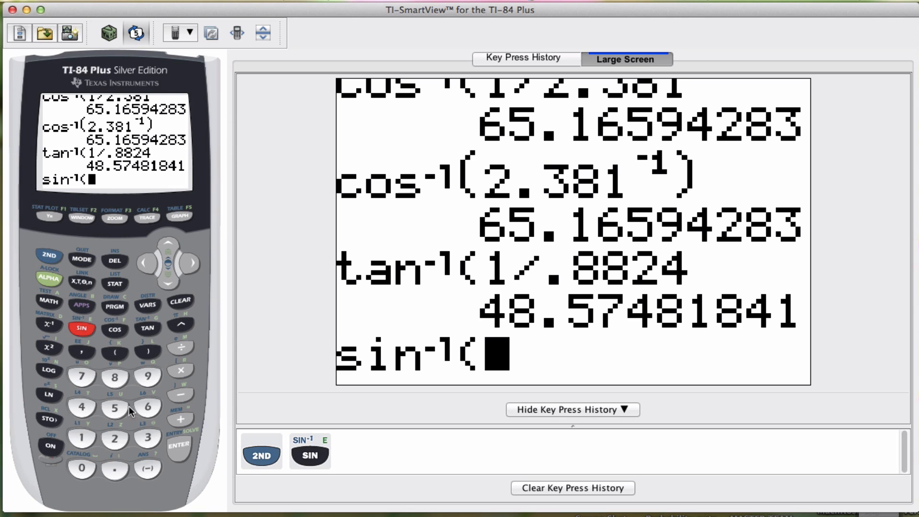